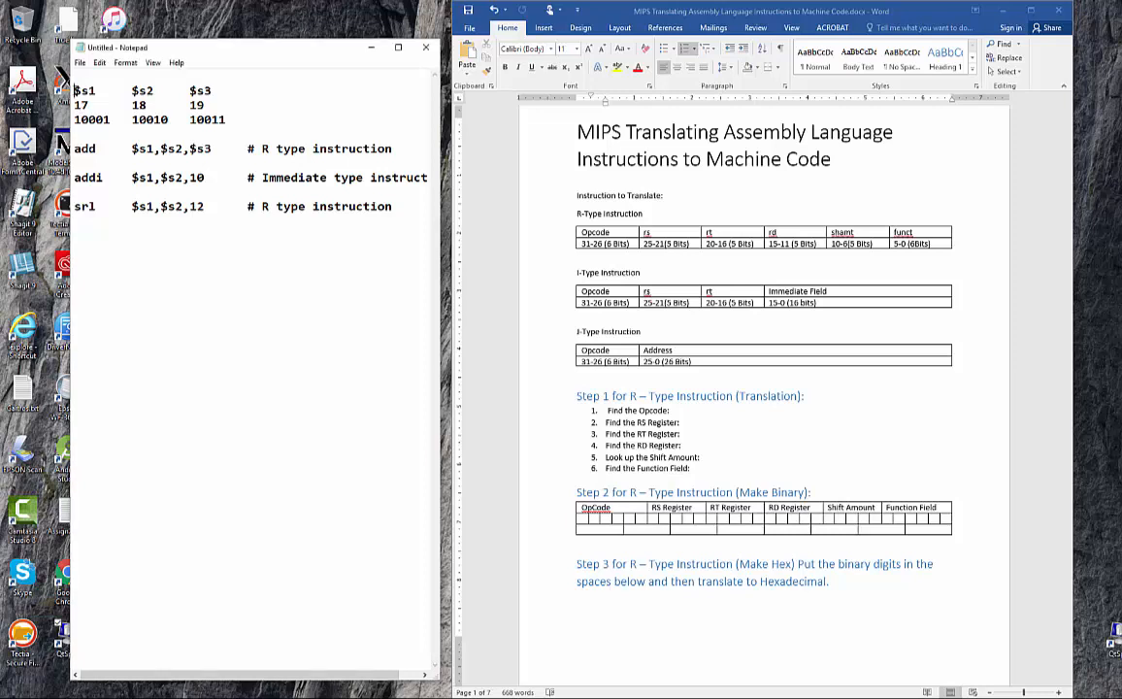
Step: Highlight the register names $s1, $s2, $s3, type 1000, and scroll through the worksheet
drag(74, 91, 218, 90)
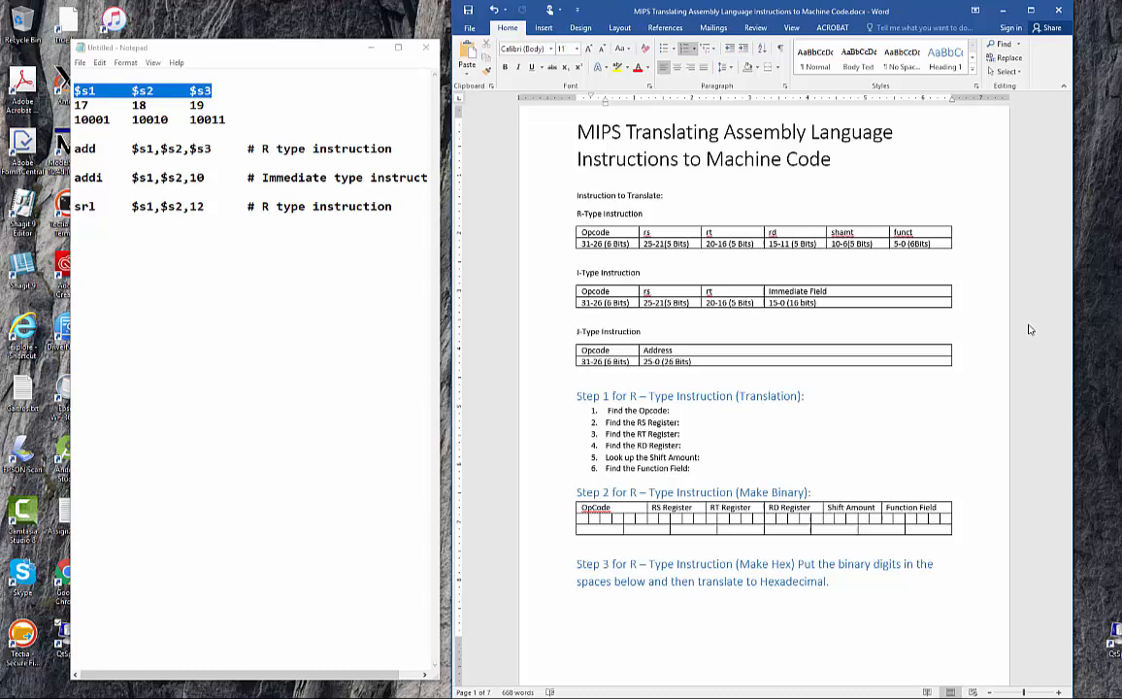
scroll(down, 3)
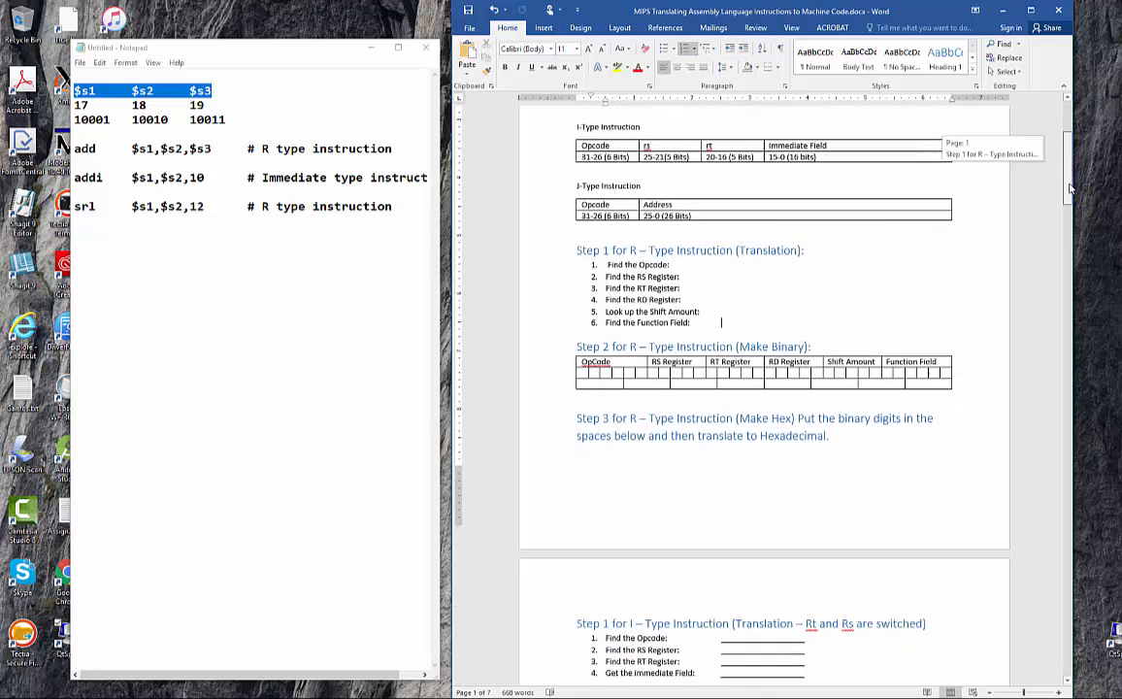
scroll(down, 3)
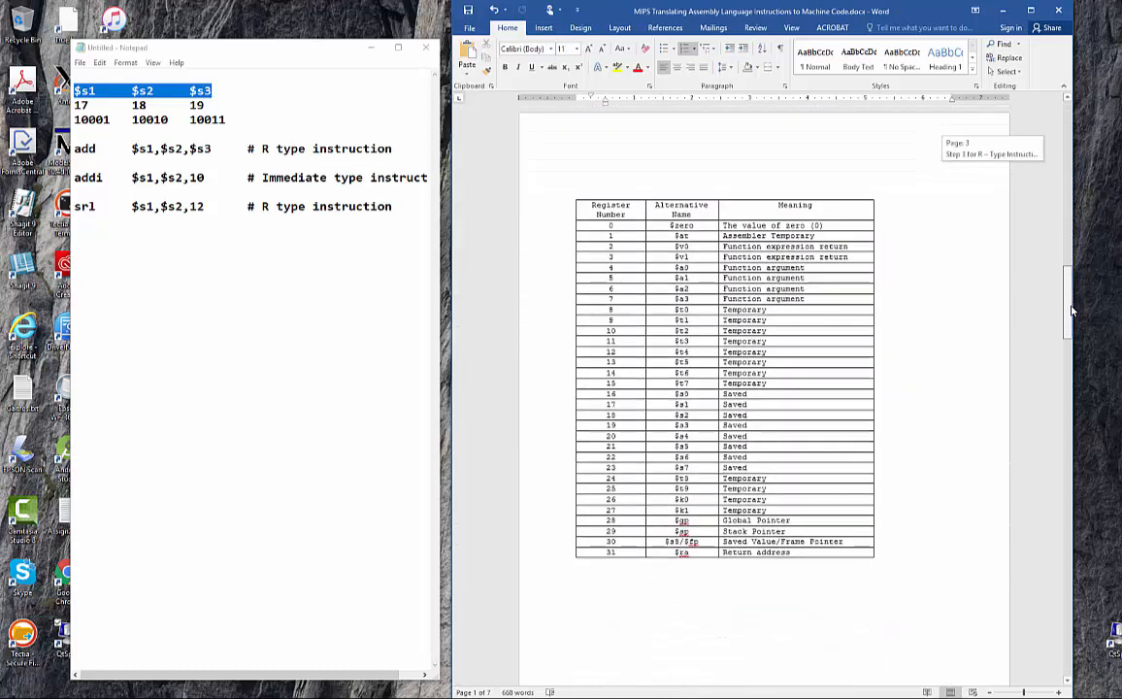
scroll(down, 3)
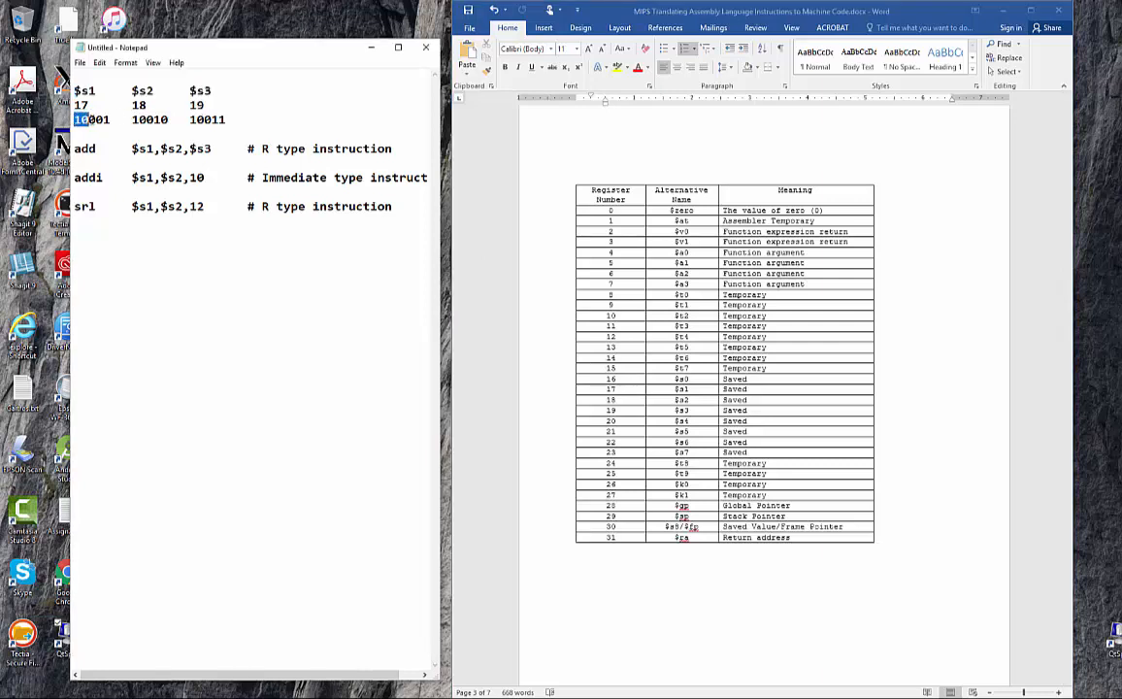
text(1000)
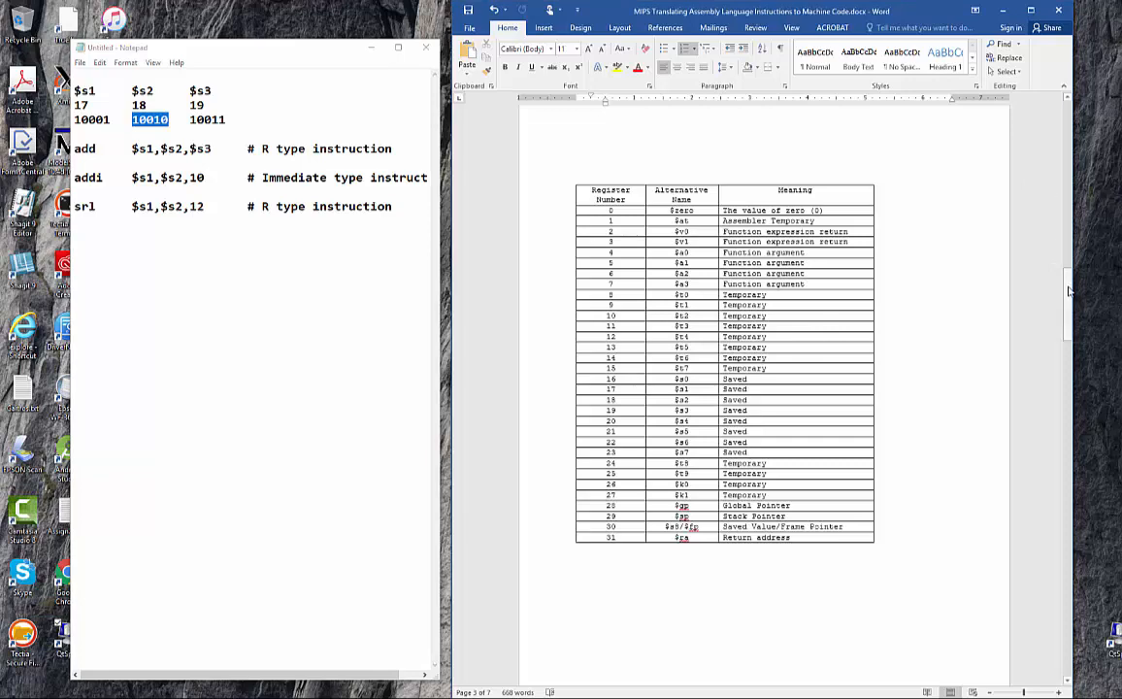
scroll(down, 3)
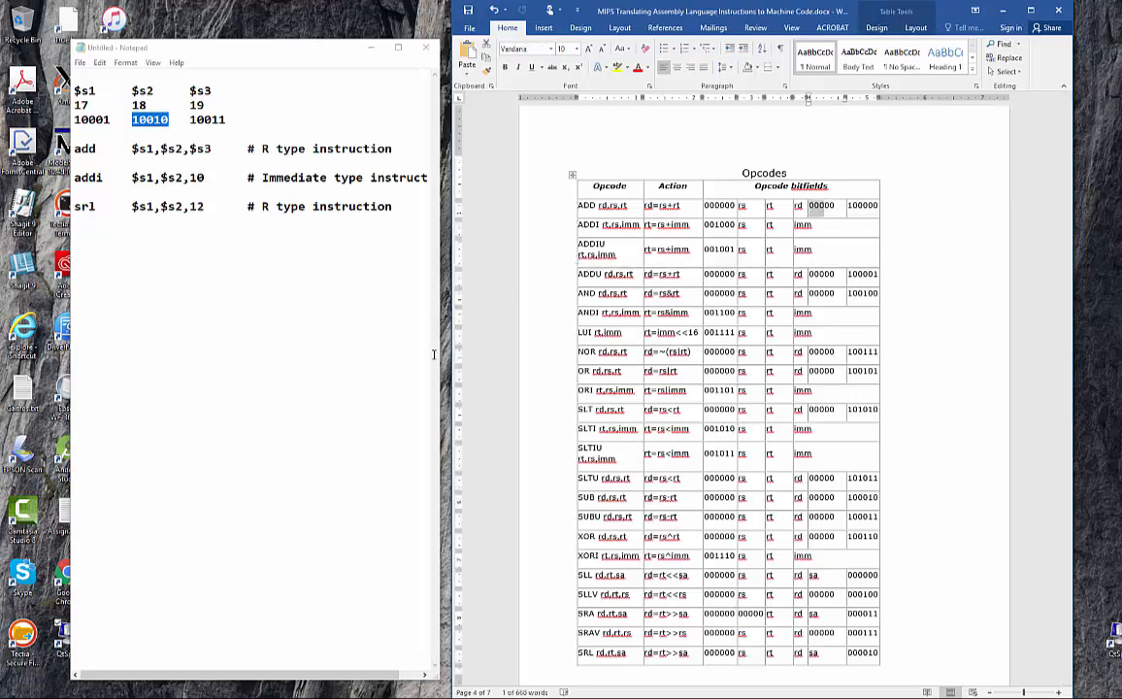
scroll(down, 3)
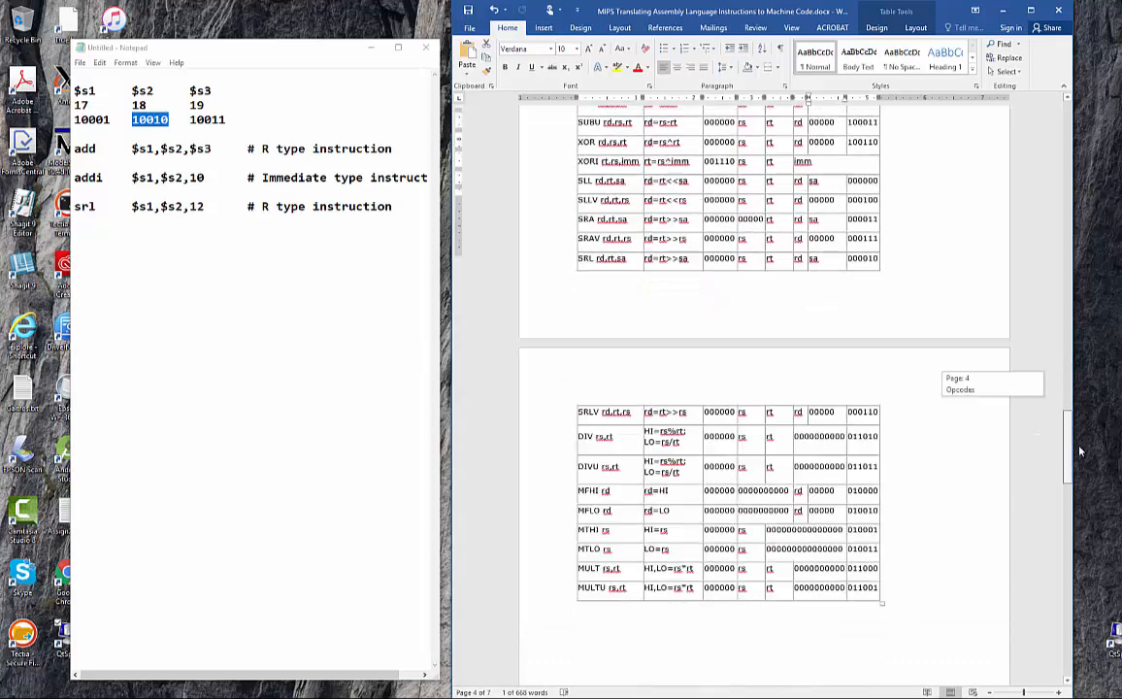
scroll(down, 3)
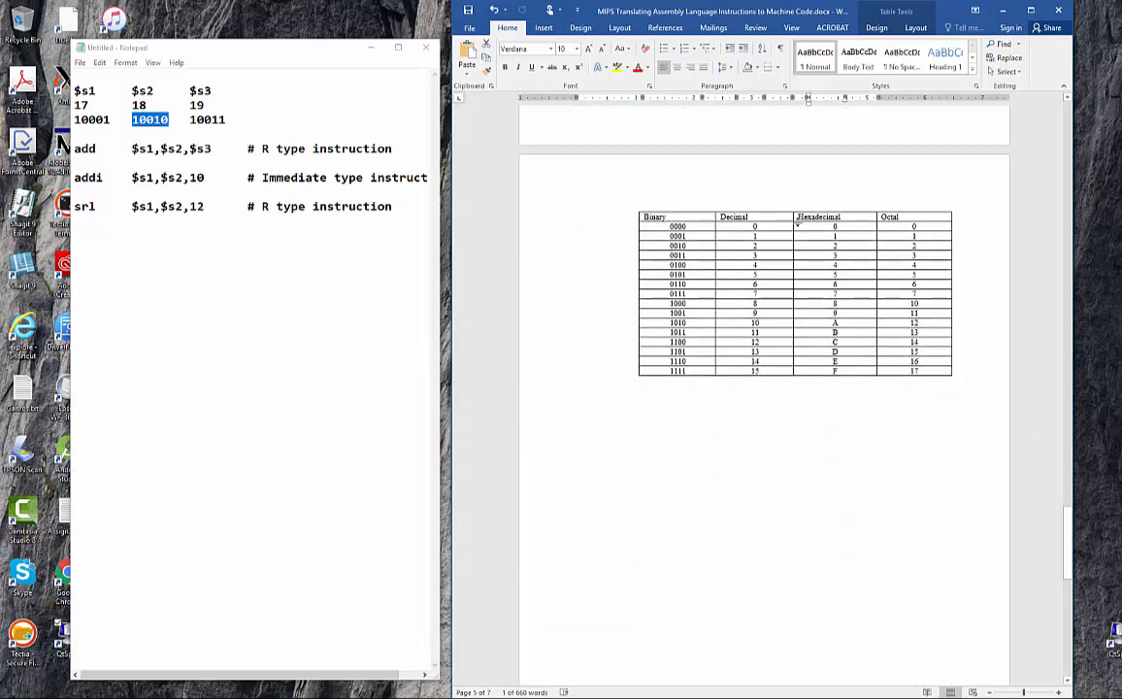
mouse_move(1040, 457)
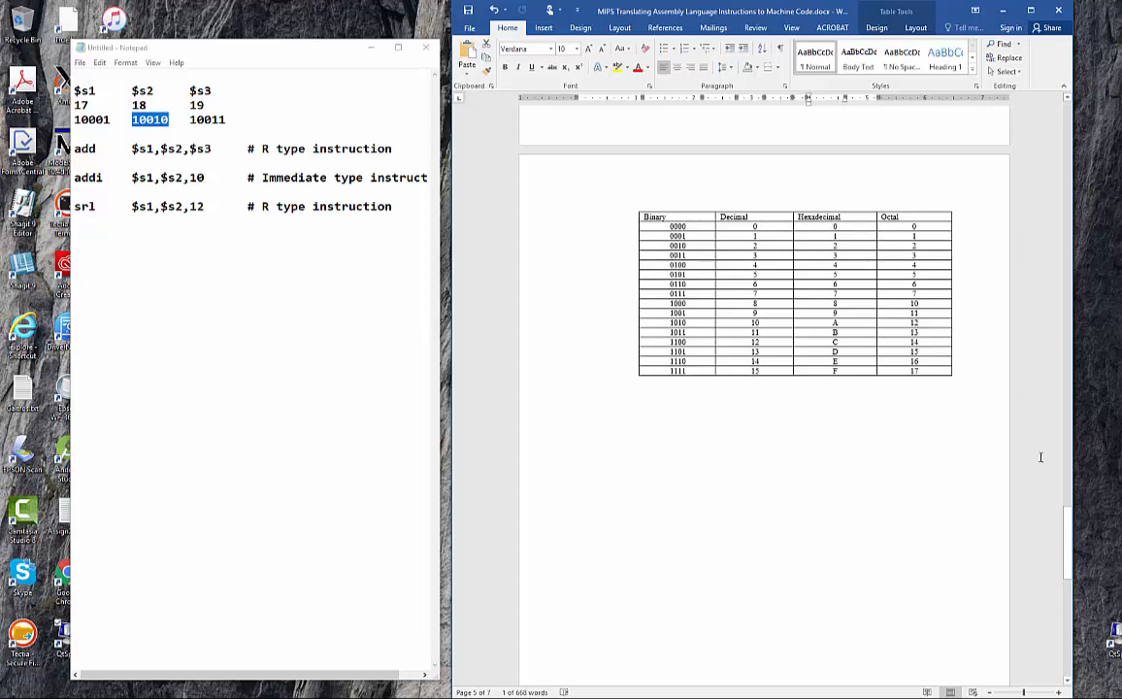
scroll(down, 3)
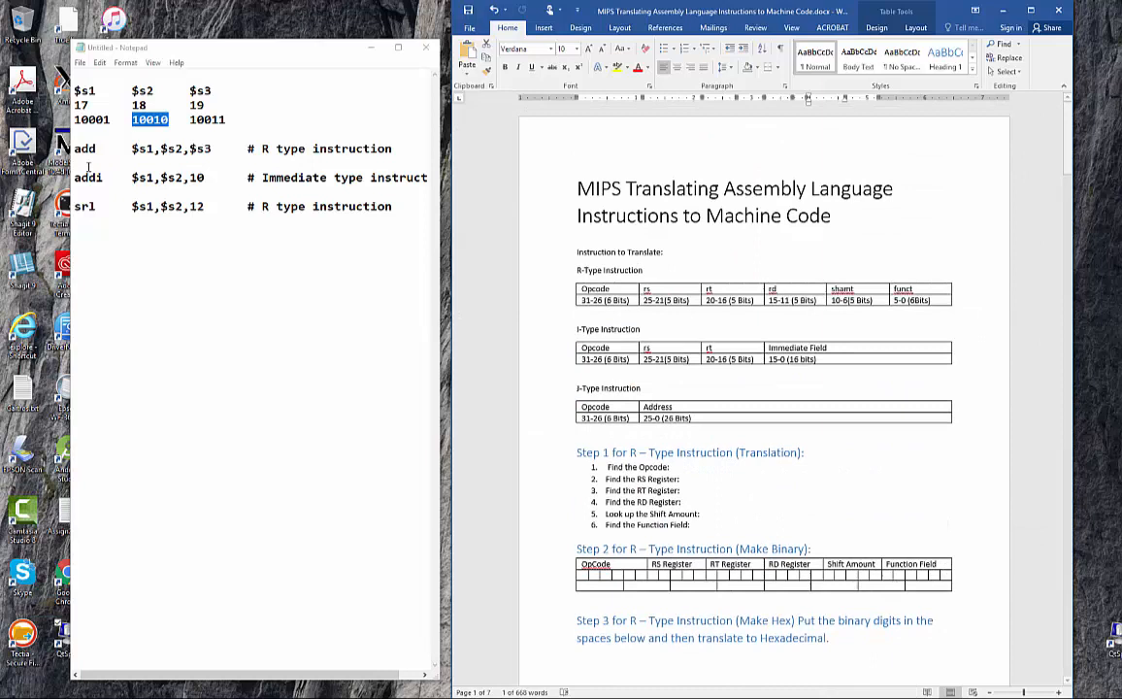
Step: Enter opcode 000000 after 'Find the Opcode:' in Step 1
drag(81, 149, 251, 149)
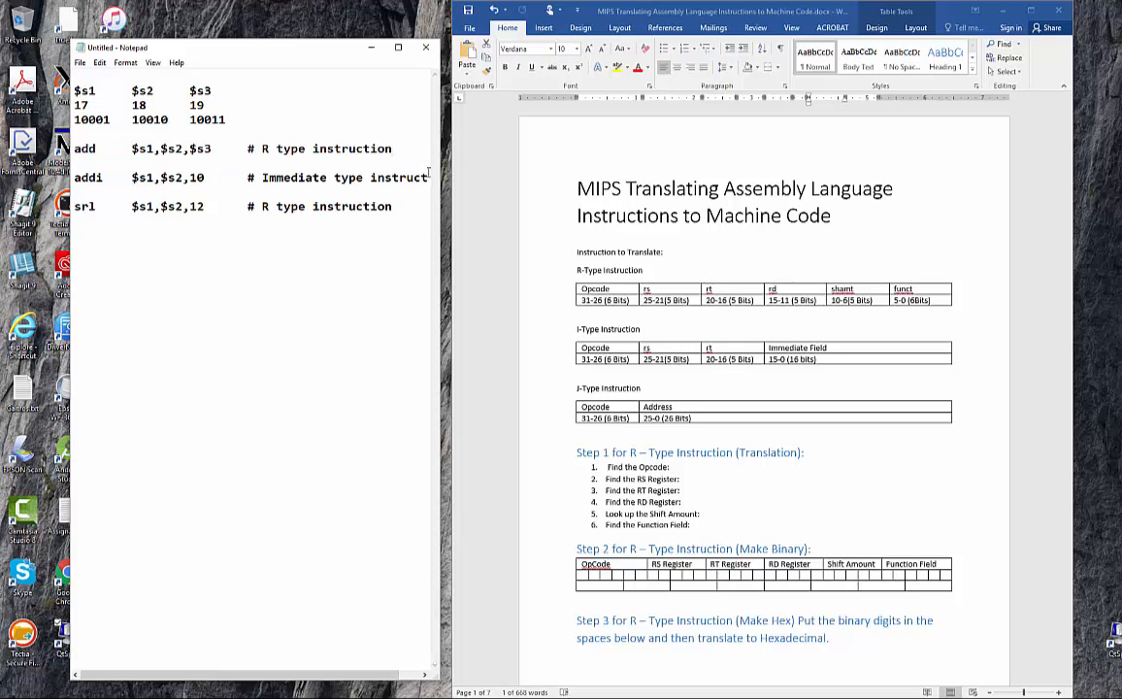
mouse_move(691, 490)
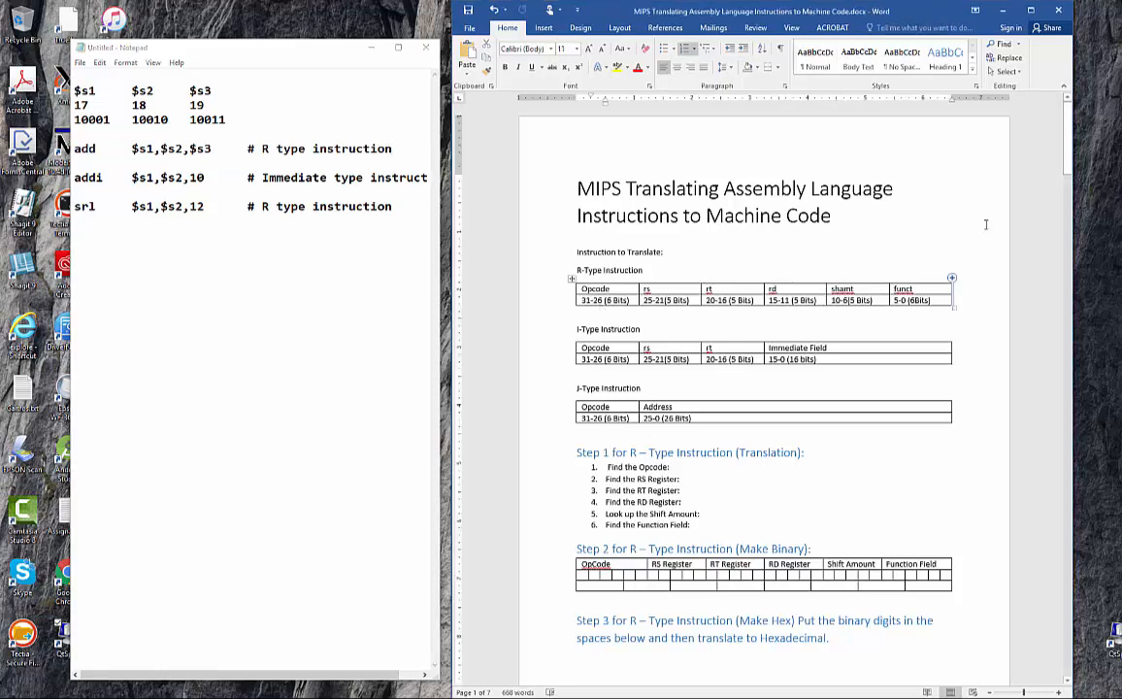
scroll(down, 3)
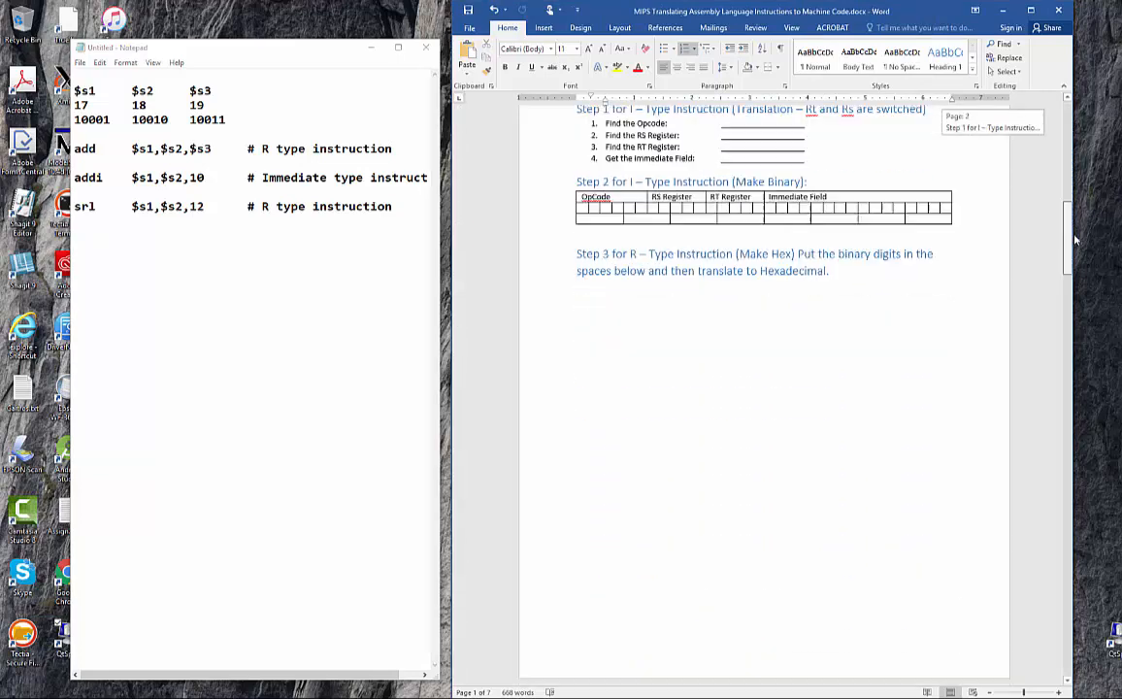
scroll(down, 3)
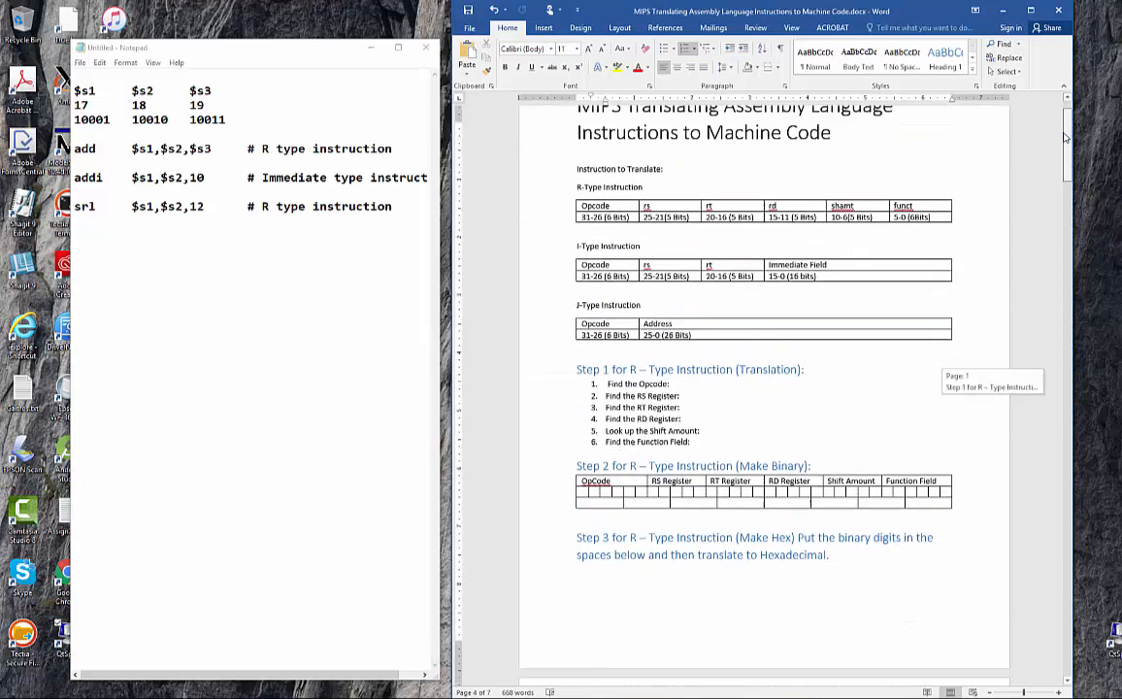
scroll(down, 3)
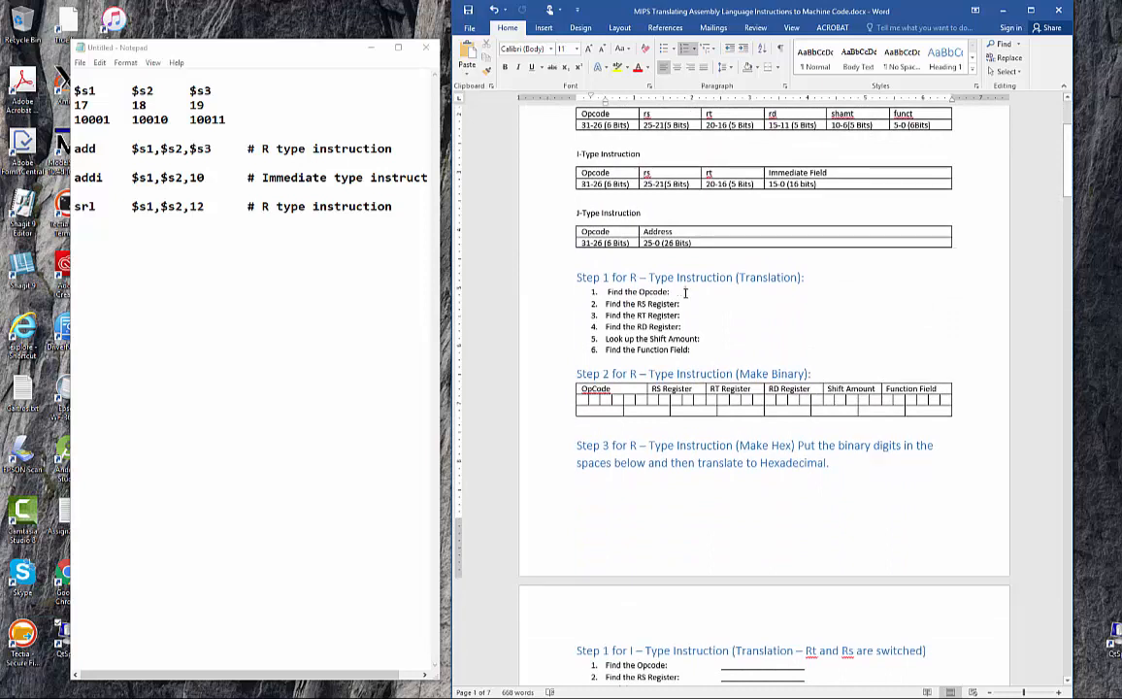
text(000000)
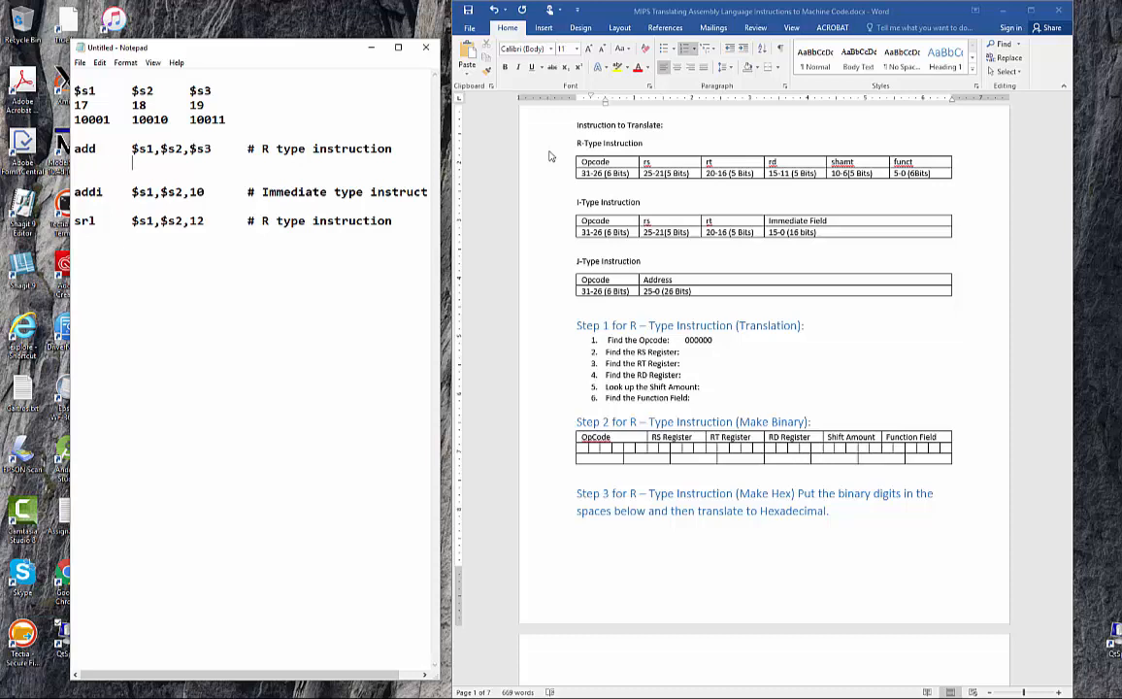
Step: Note the field order rd, rs, rt and register numbers 17, 18, 19 in Notepad
text(rd,)
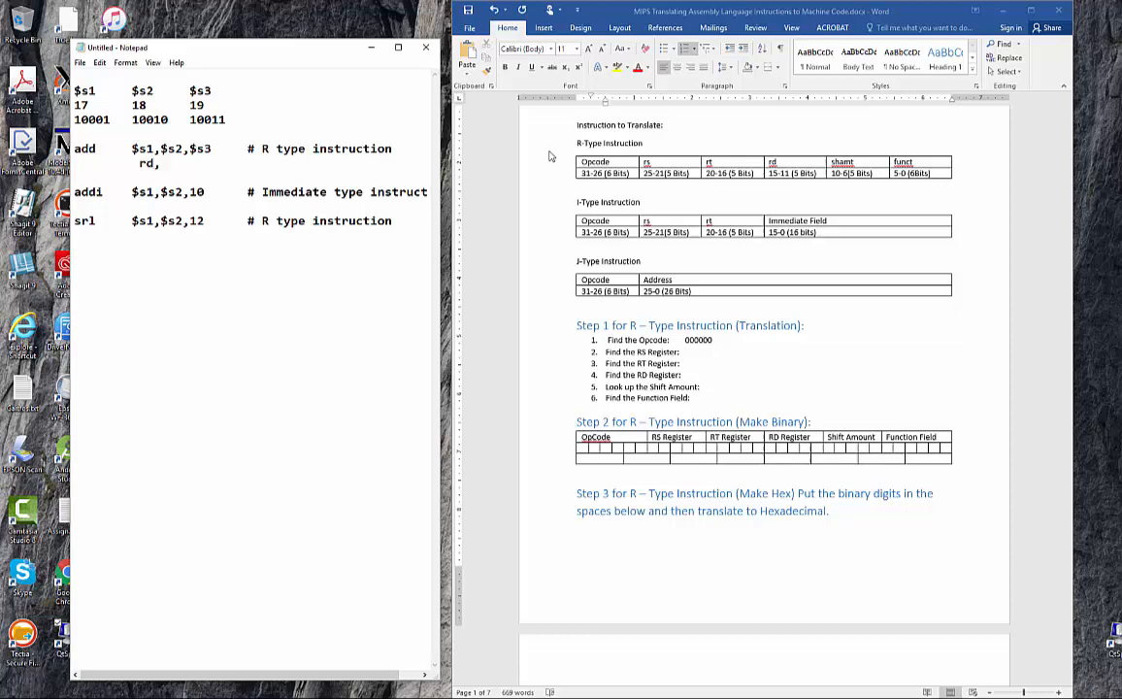
text(rs,)
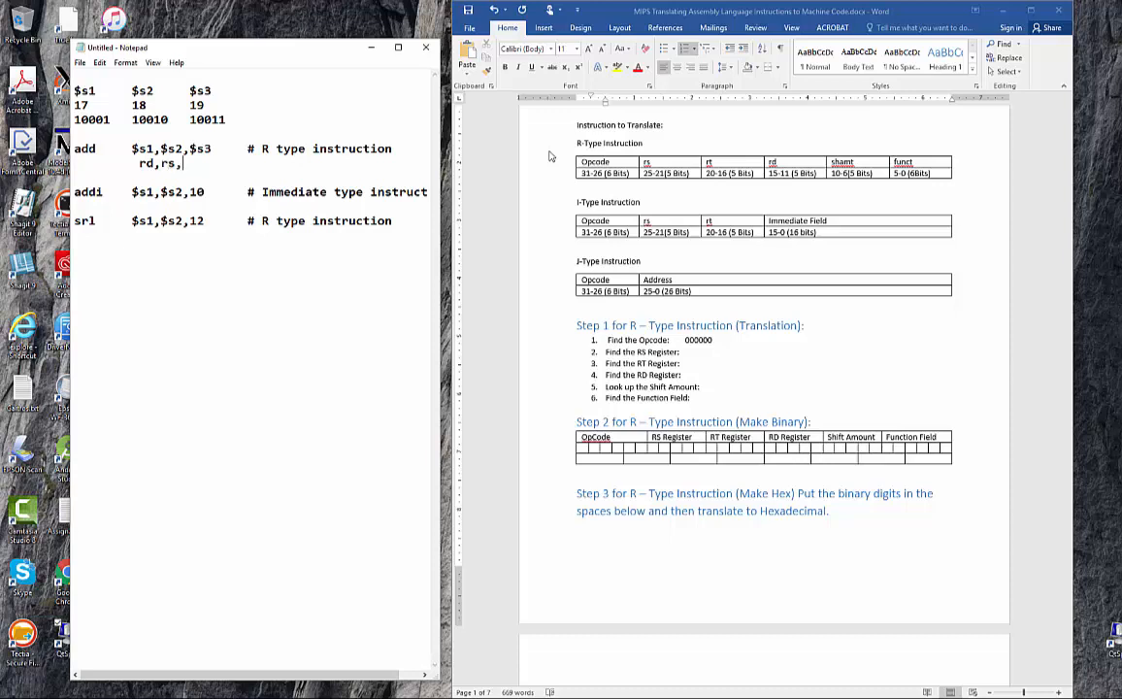
text(rt)
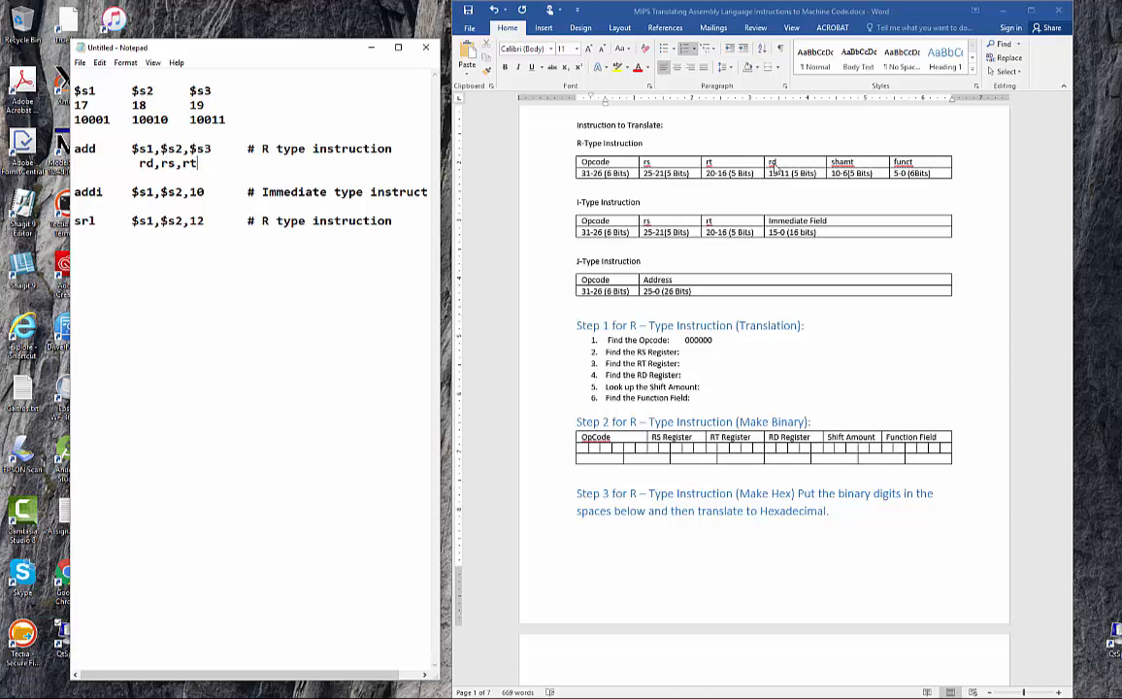
mouse_move(560, 184)
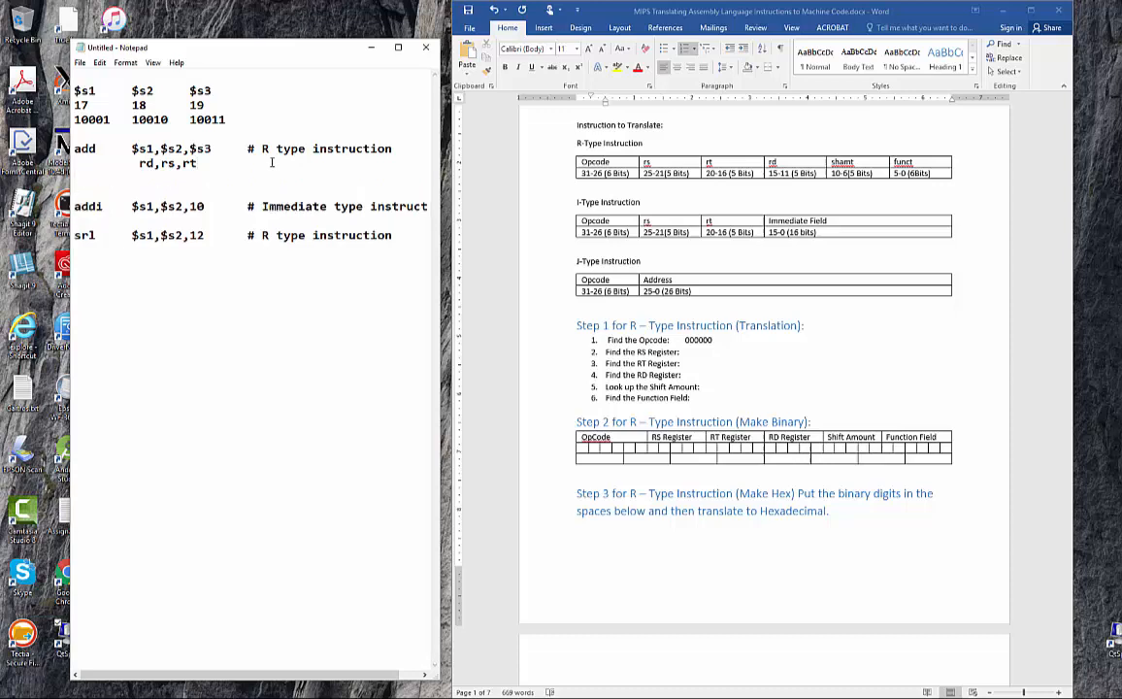
text(17,18)
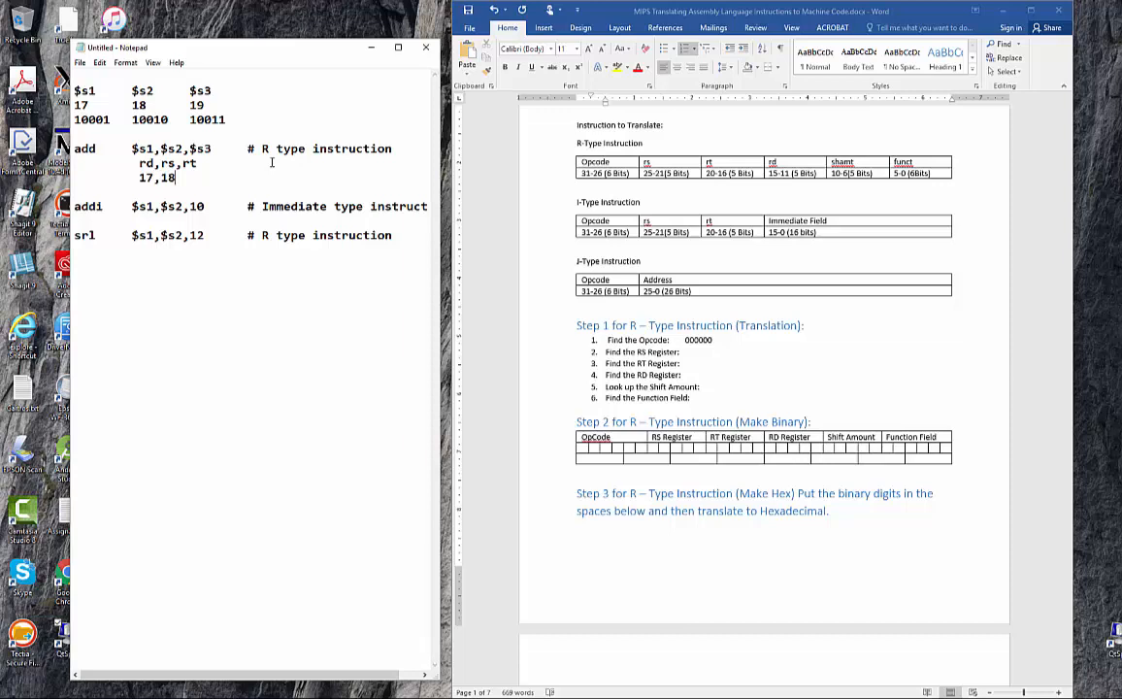
text(,19)
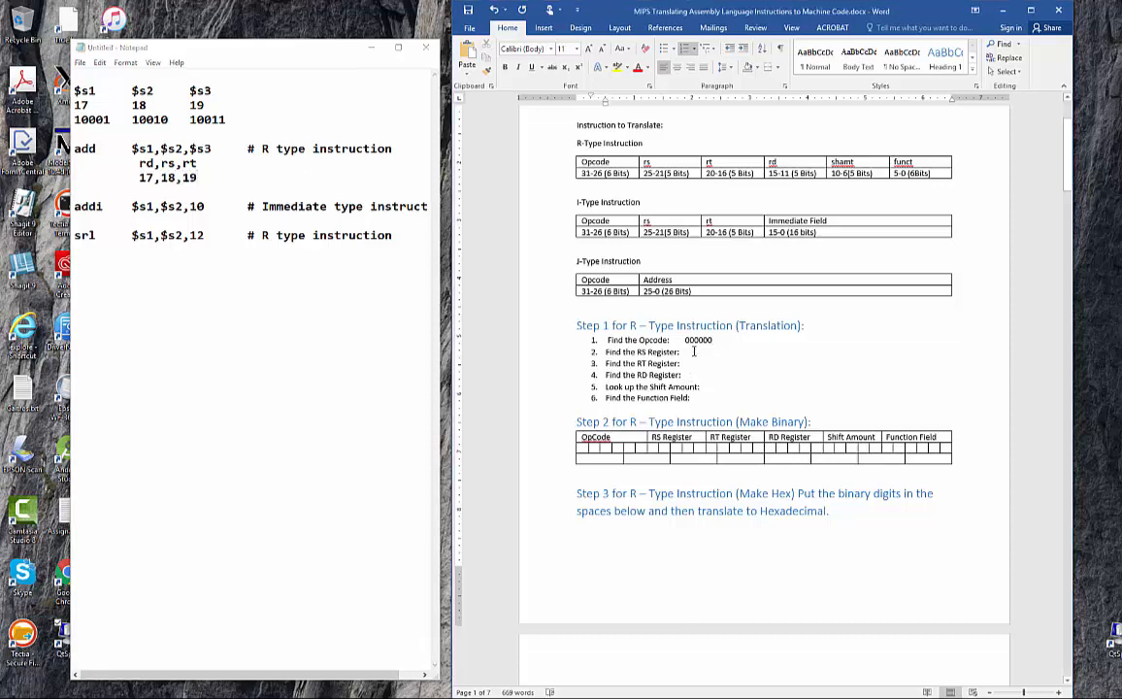
mouse_move(513, 264)
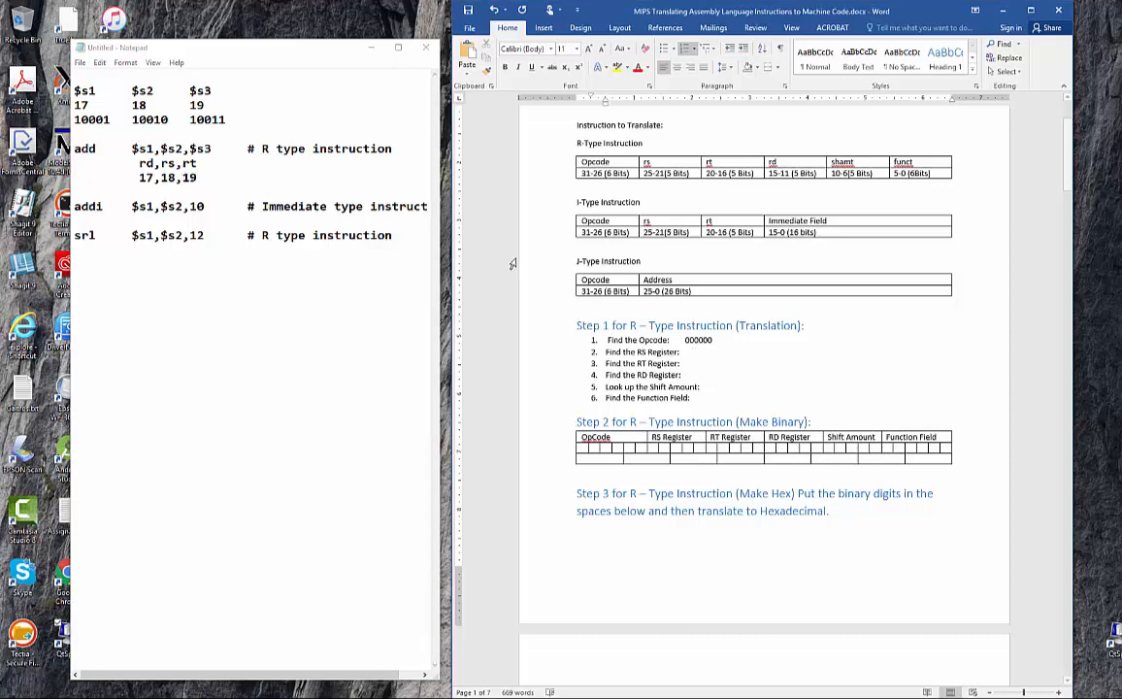
Step: Enter RS 18 10010, RT 19 10011 and RD 17 10001 in Step 1
text(18)
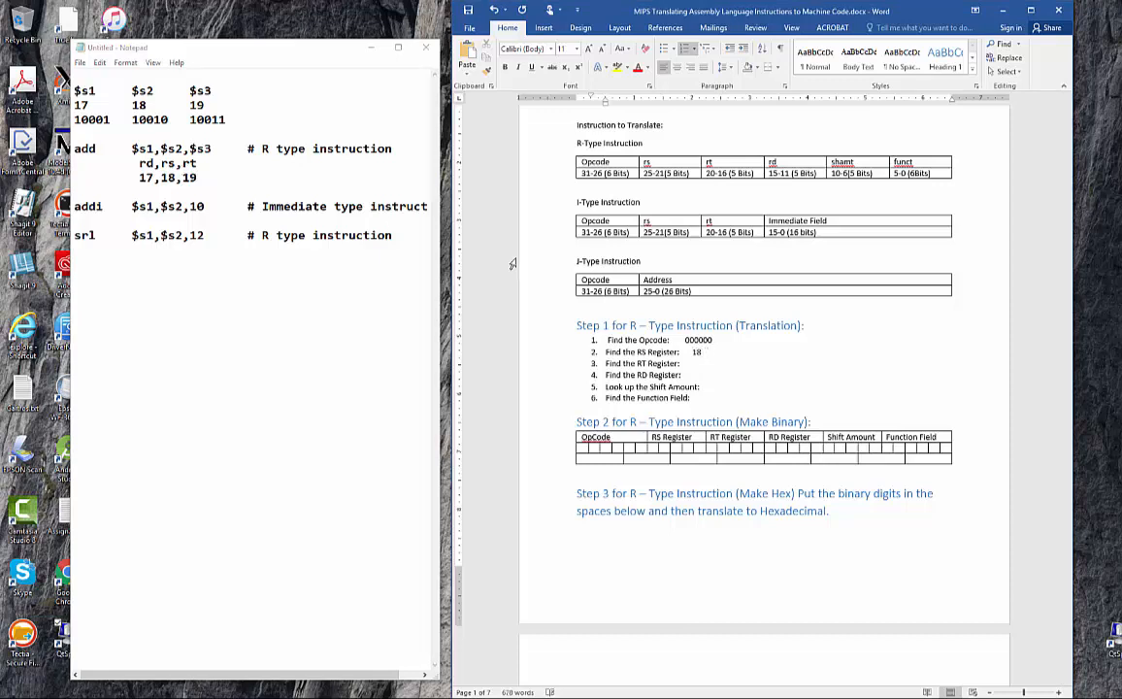
text(10010)
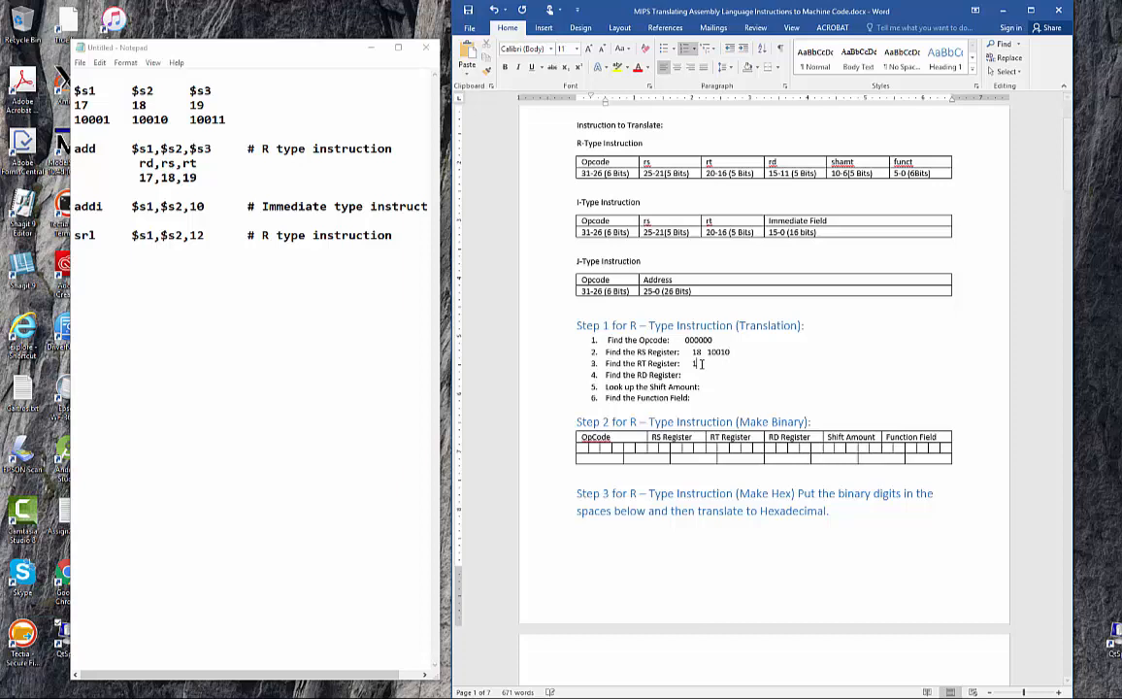
text(19 1)
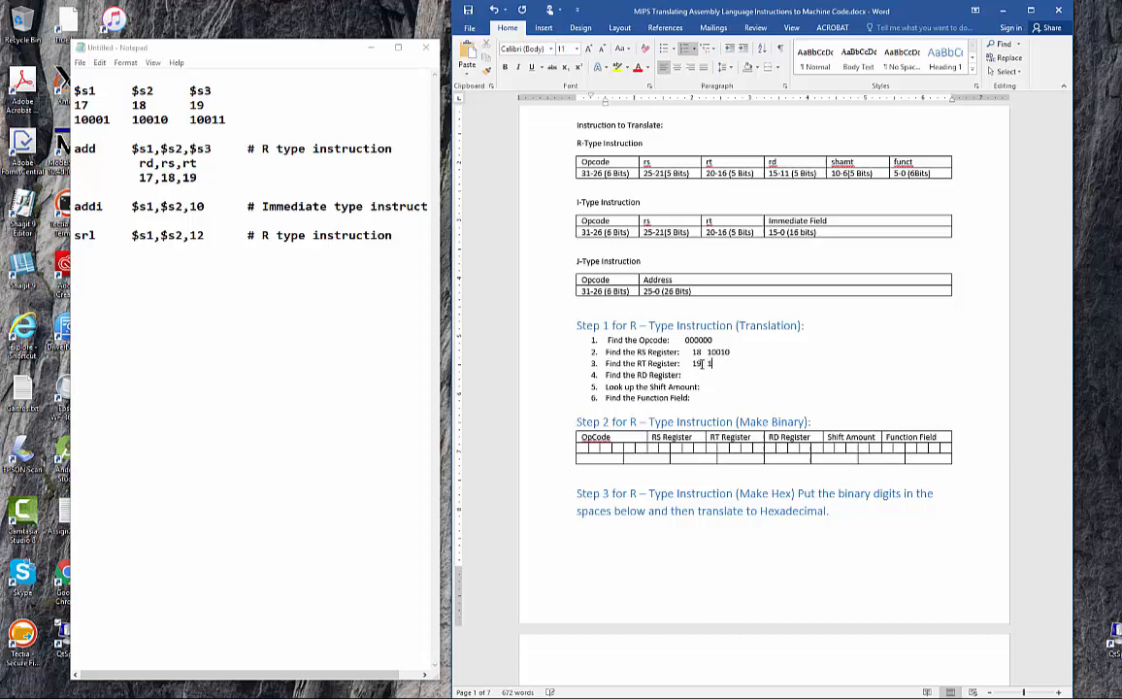
text(0011)
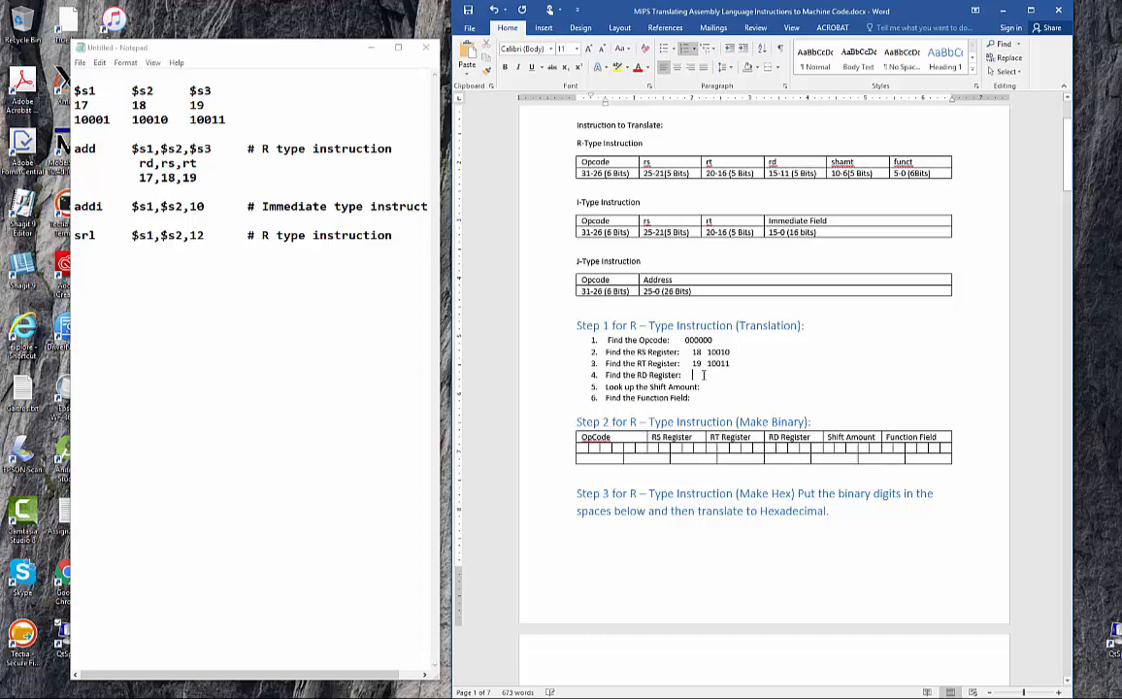
text(17)
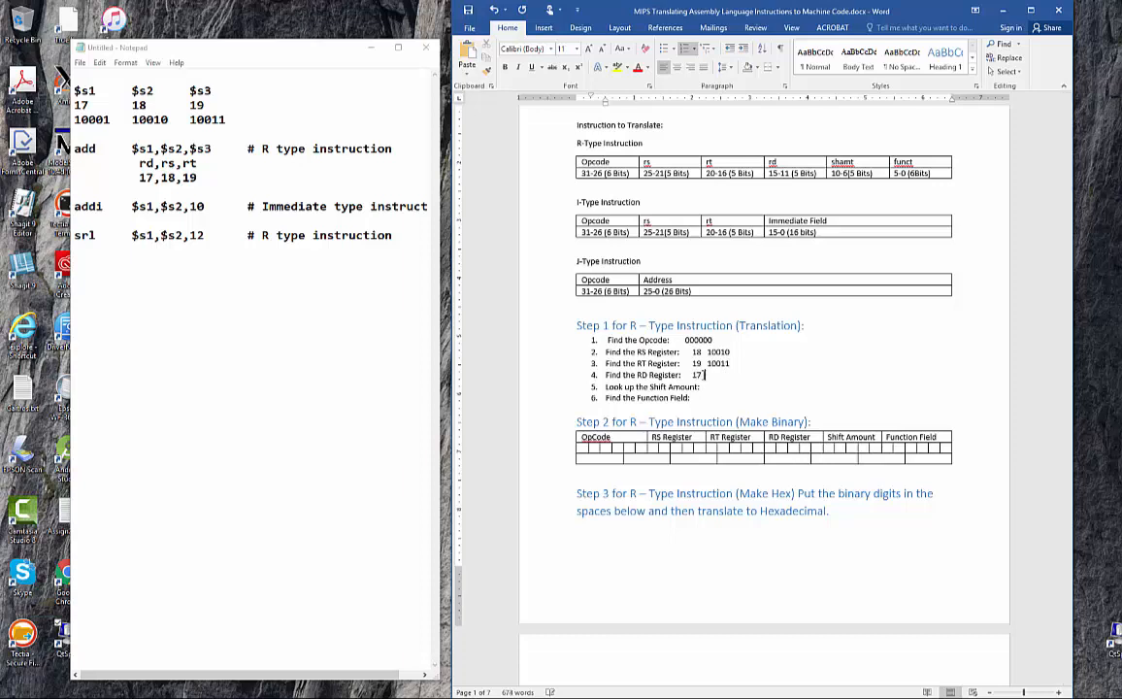
text(10001)
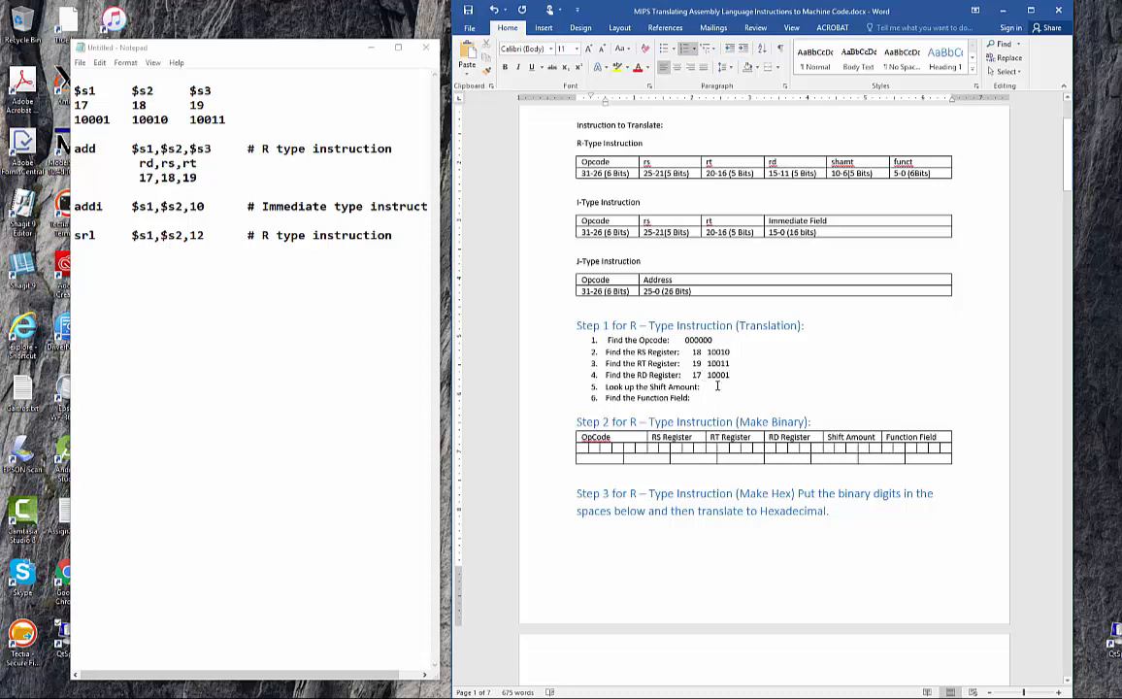
Step: Enter shift amount 00000 and, from the opcode table, function field 100000
text(00000)
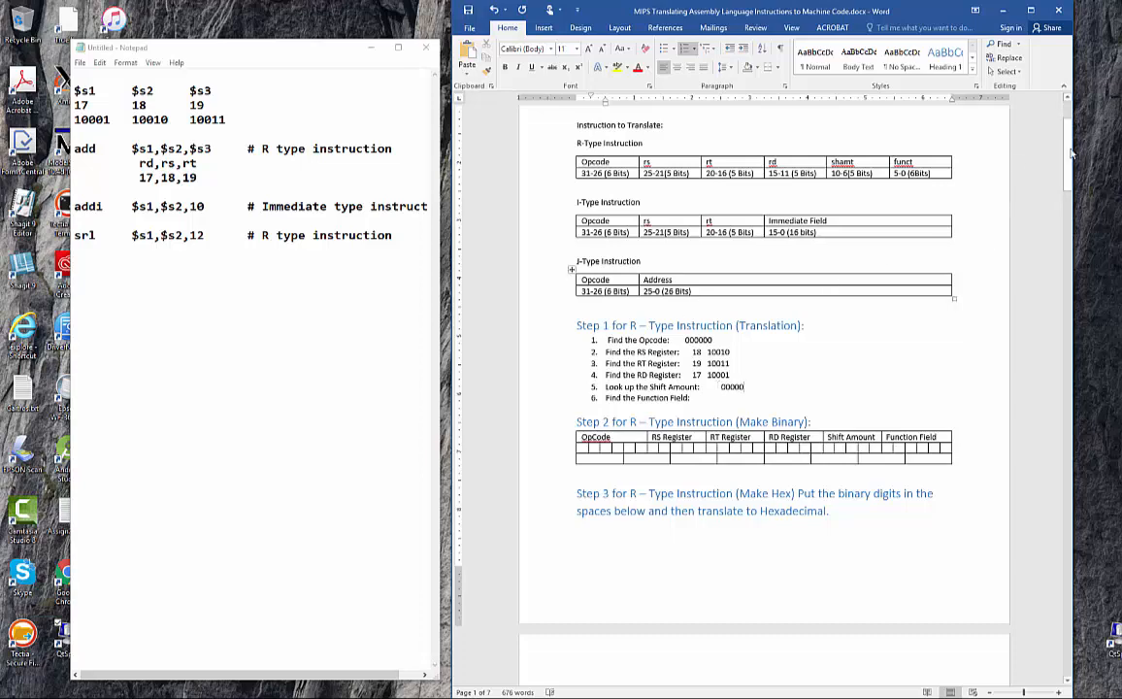
scroll(down, 3)
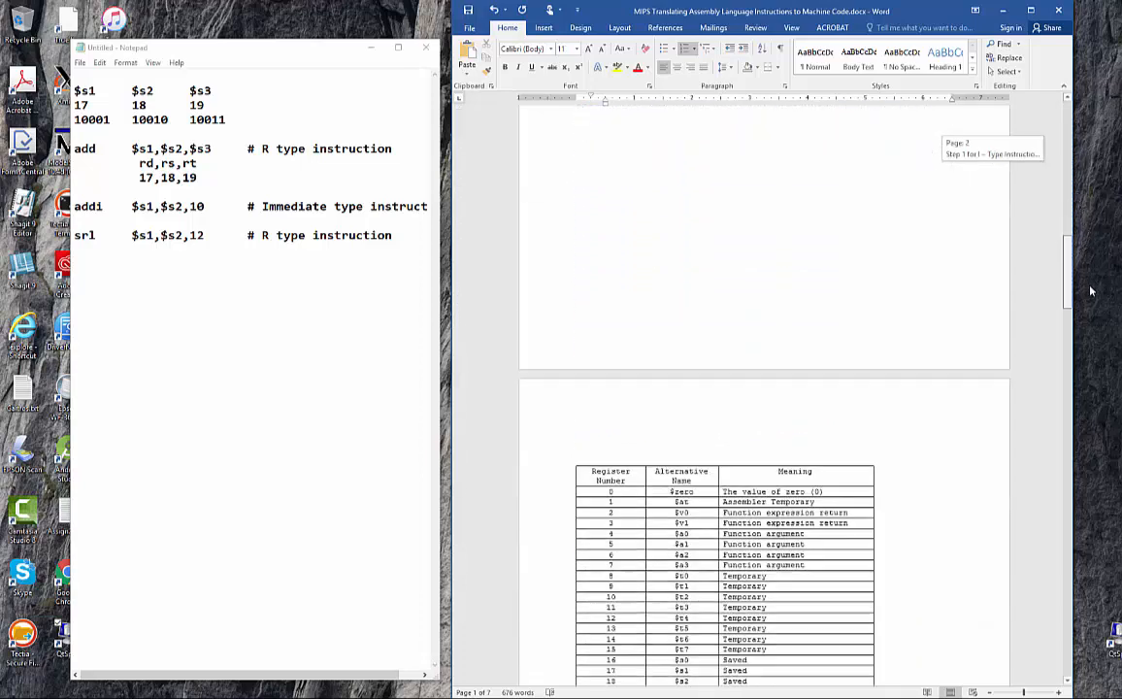
scroll(down, 3)
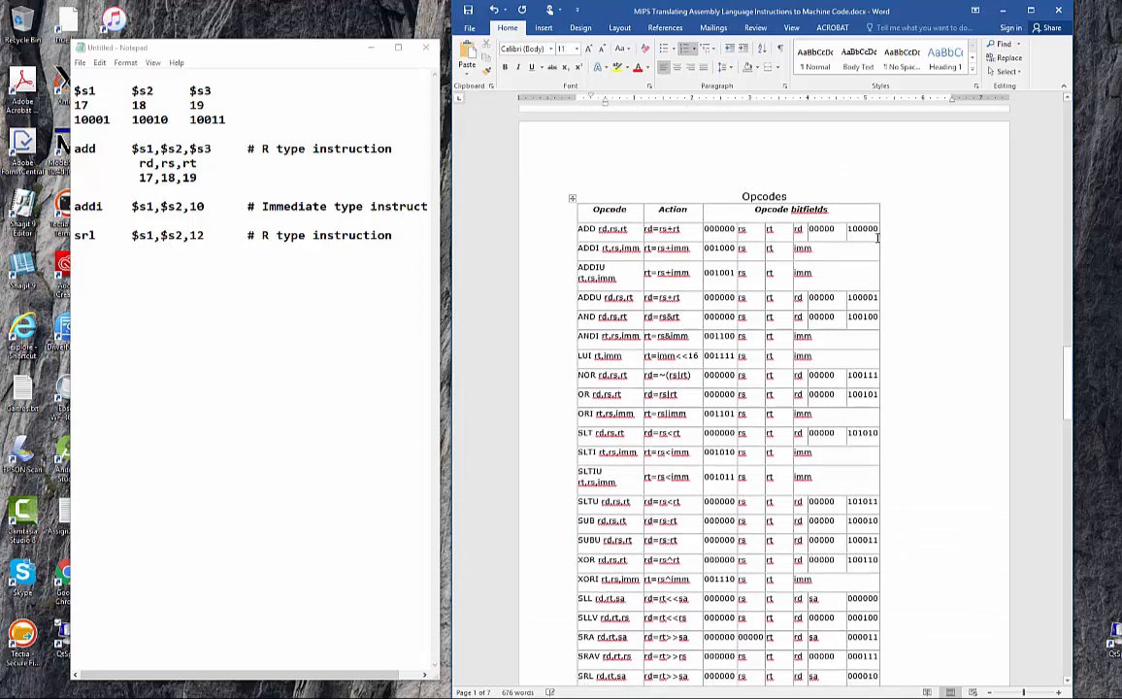
scroll(down, 3)
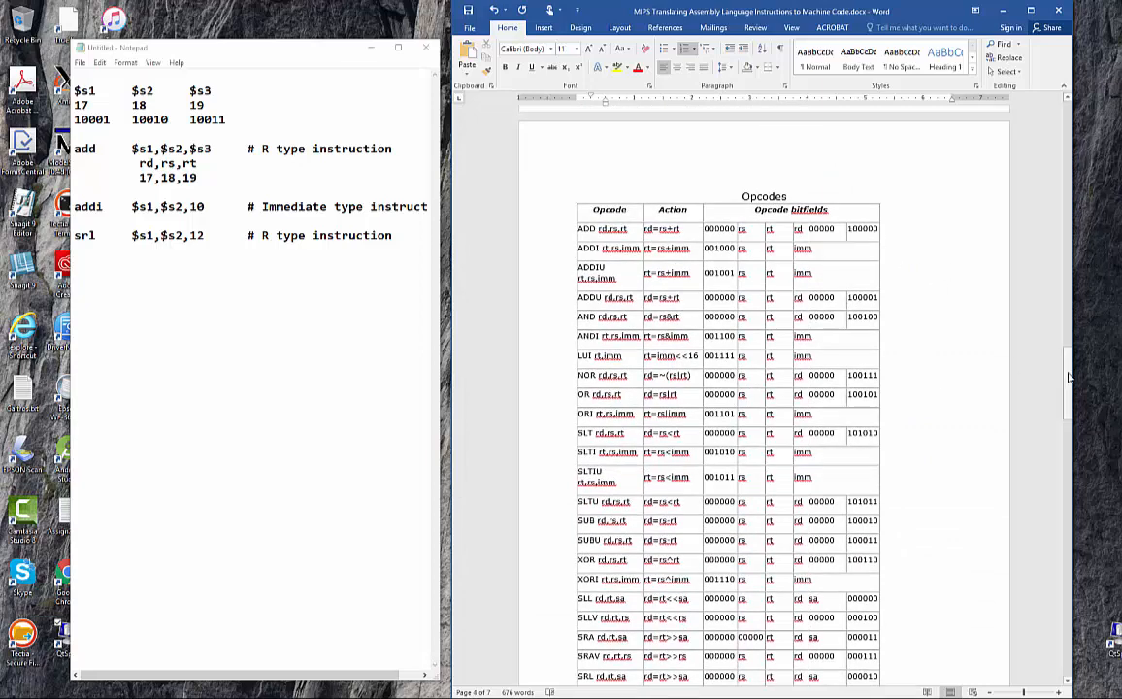
scroll(down, 3)
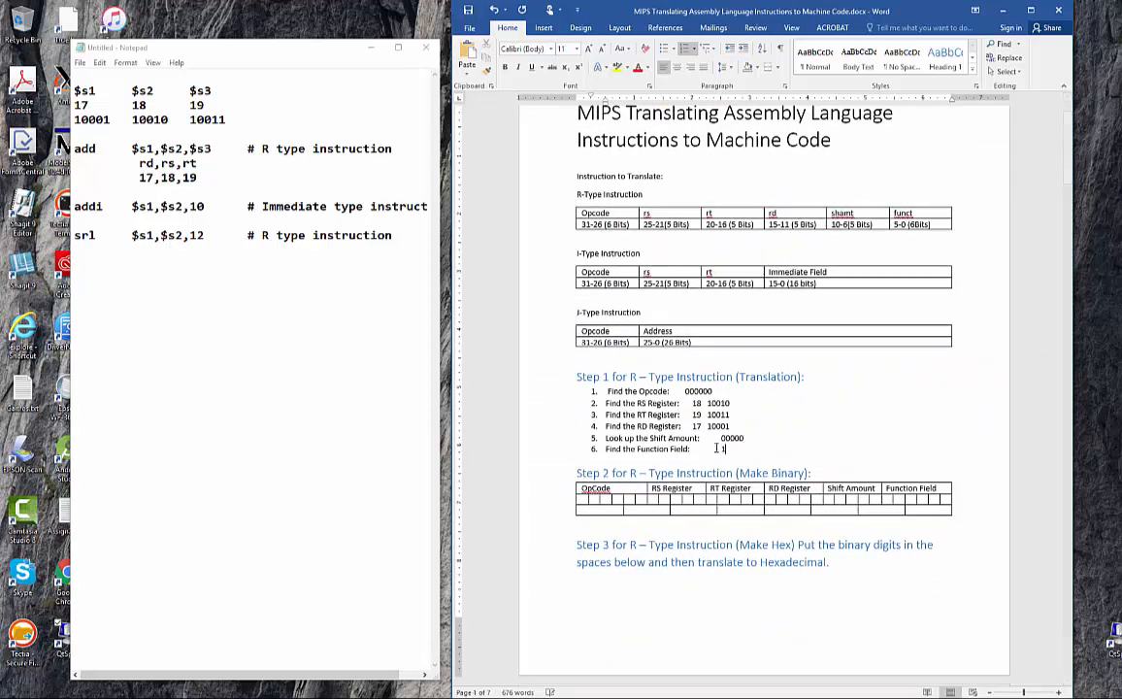
text(100000)
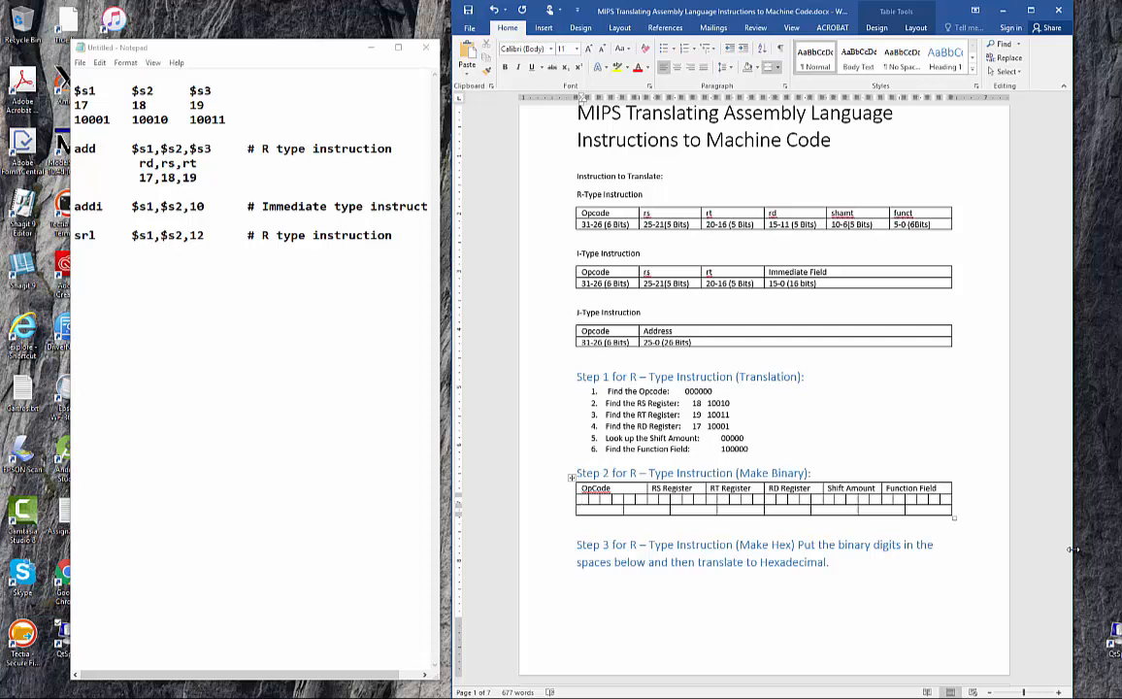
text(0)
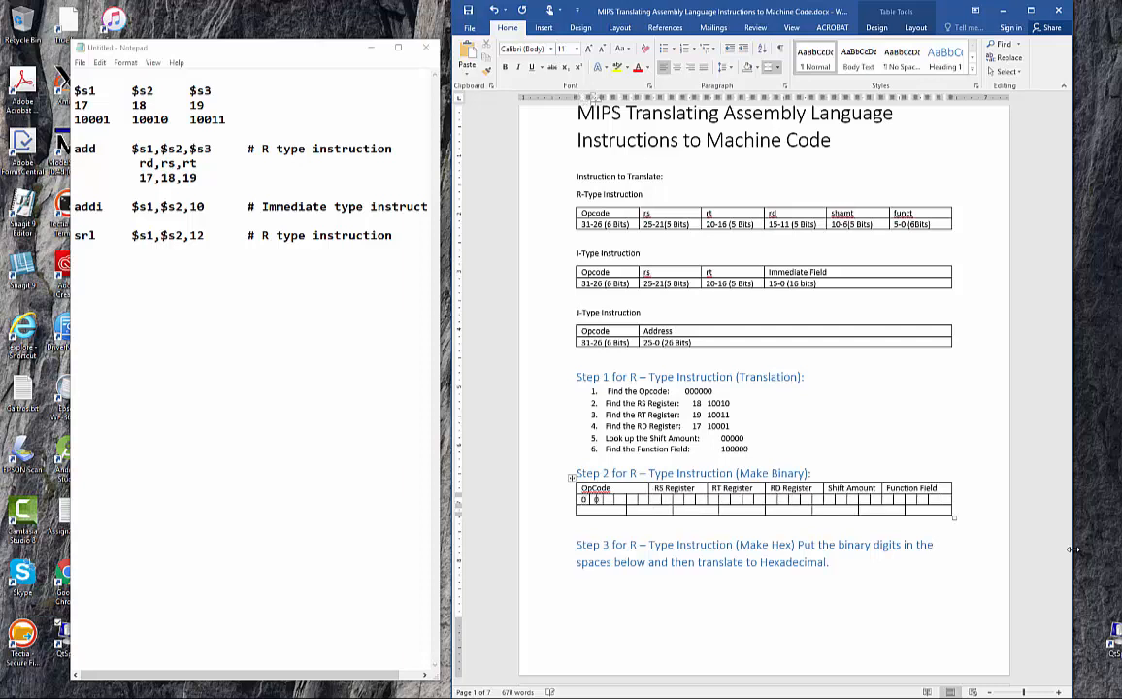
text(00000100000)
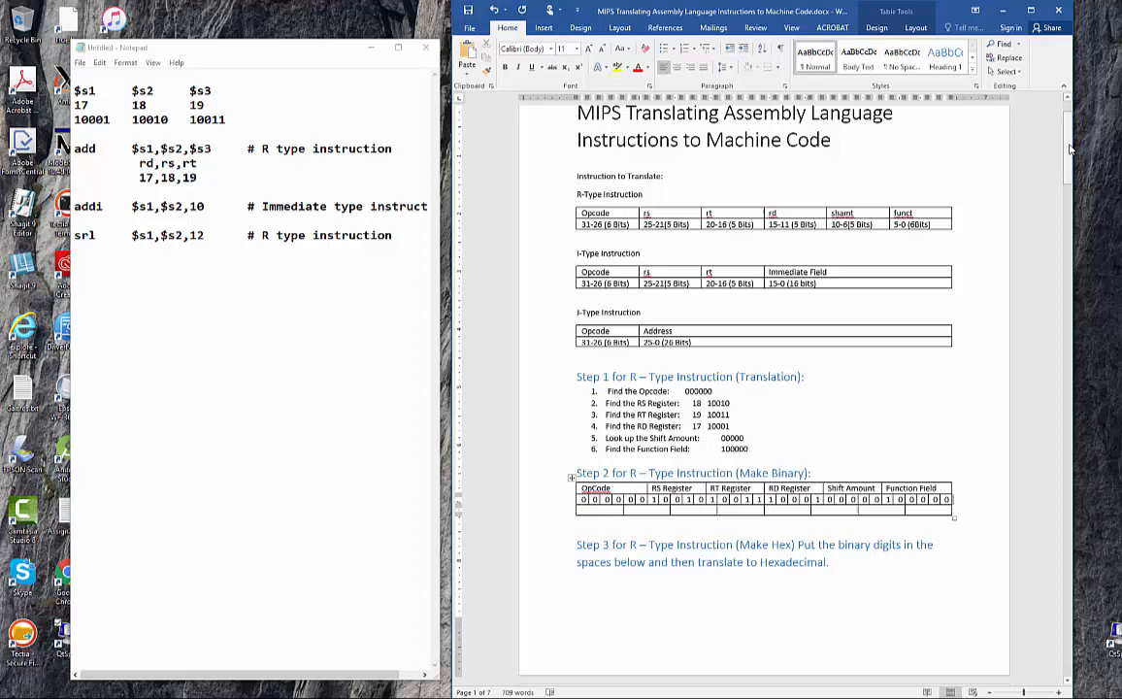
scroll(down, 3)
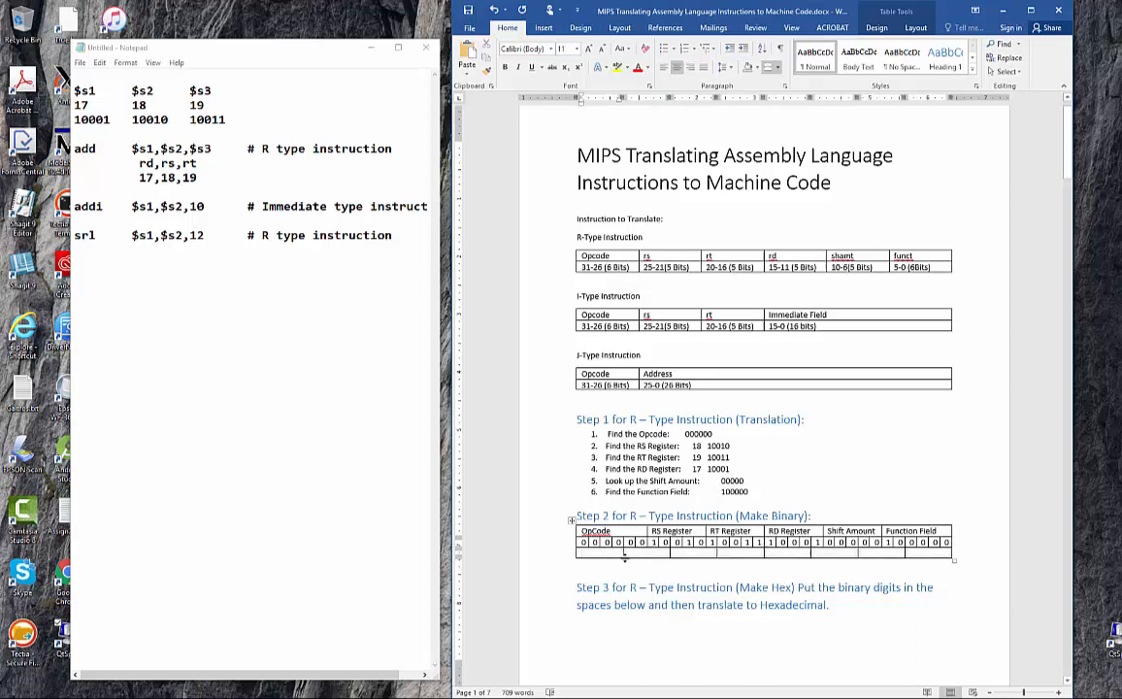
Step: Fill the hex row under the 4-bit groups with 0 2 5 3 8 8 2 0
text(0)
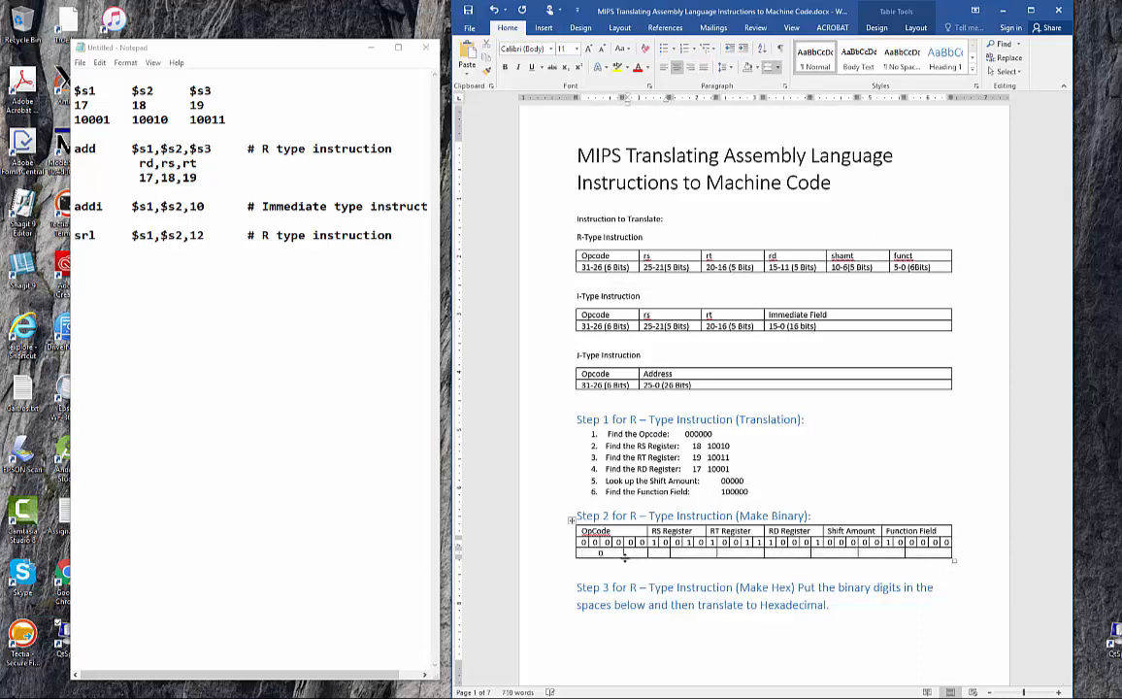
text(2)
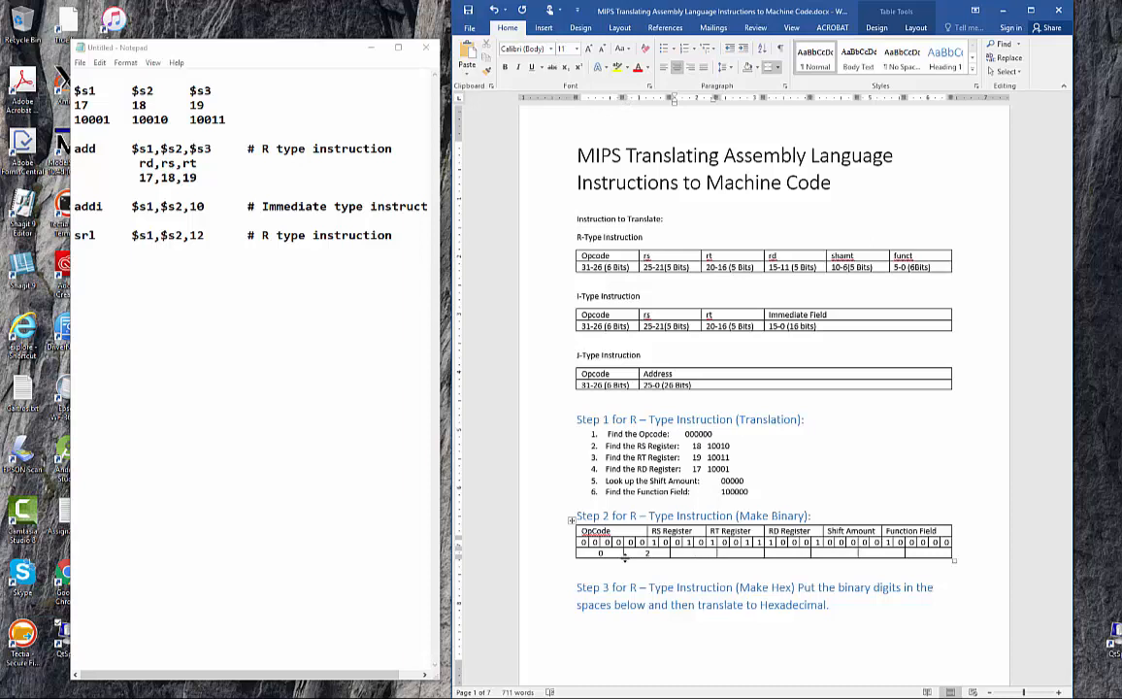
text(5)
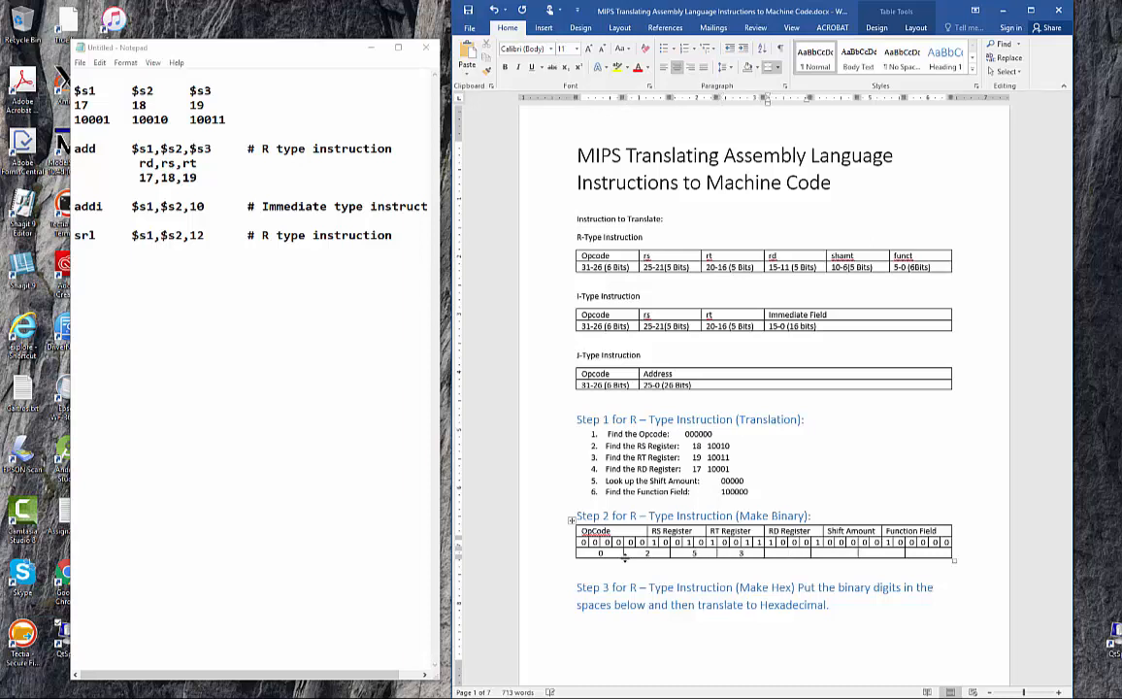
text(8 8 2)
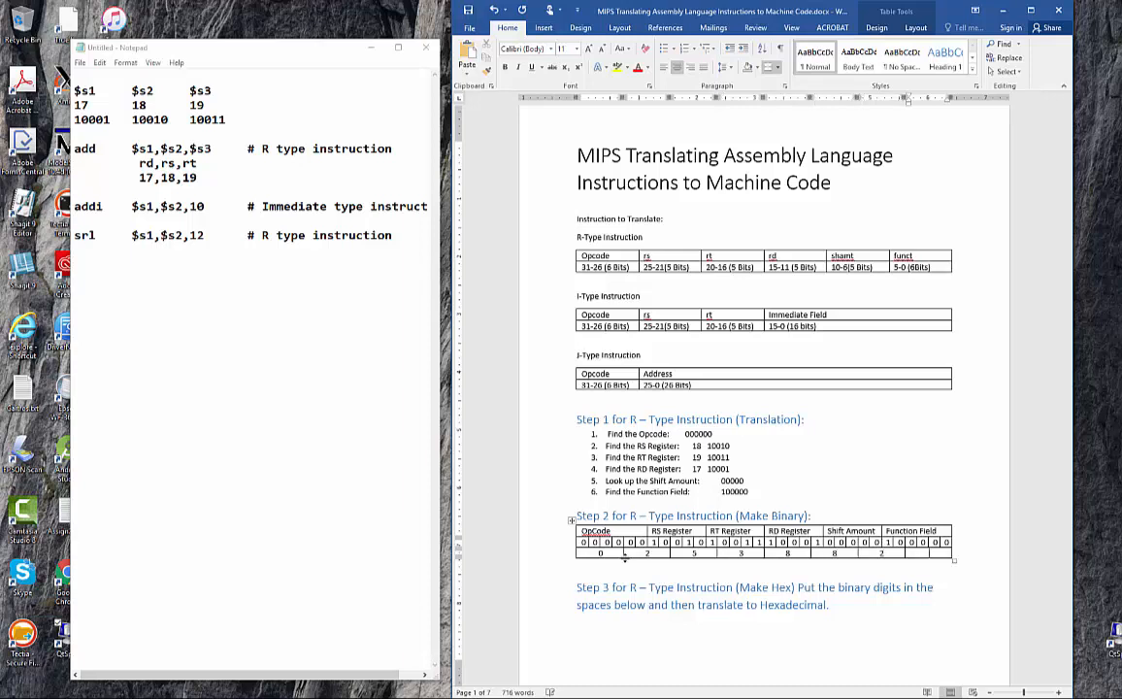
text(0)
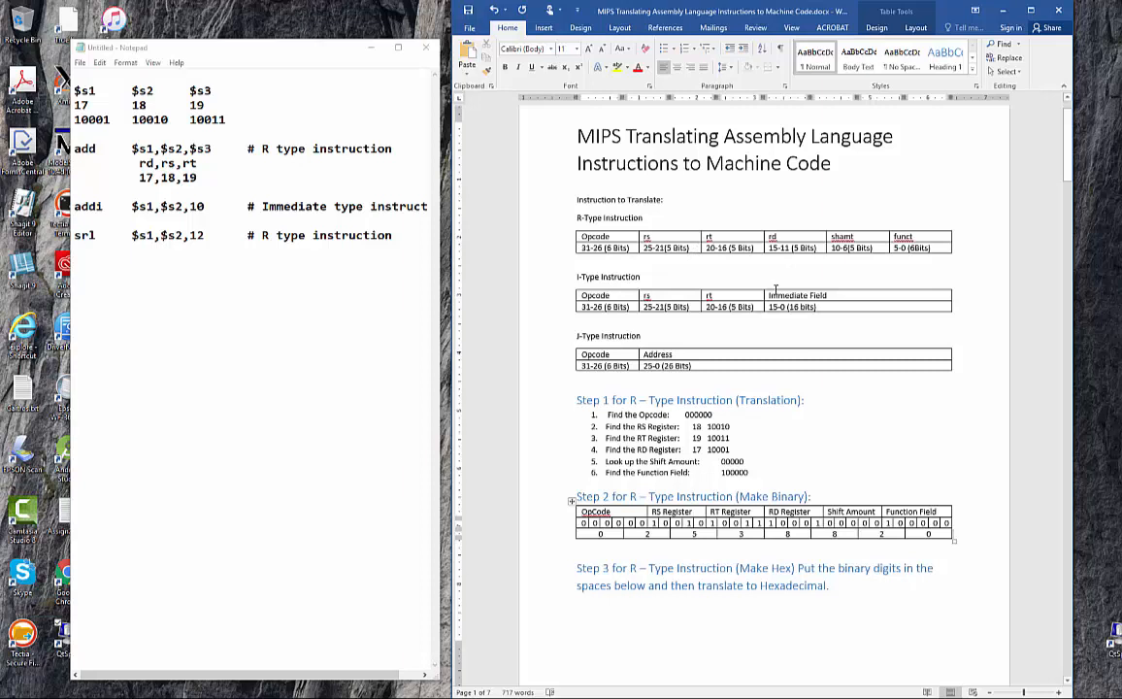
mouse_move(769, 289)
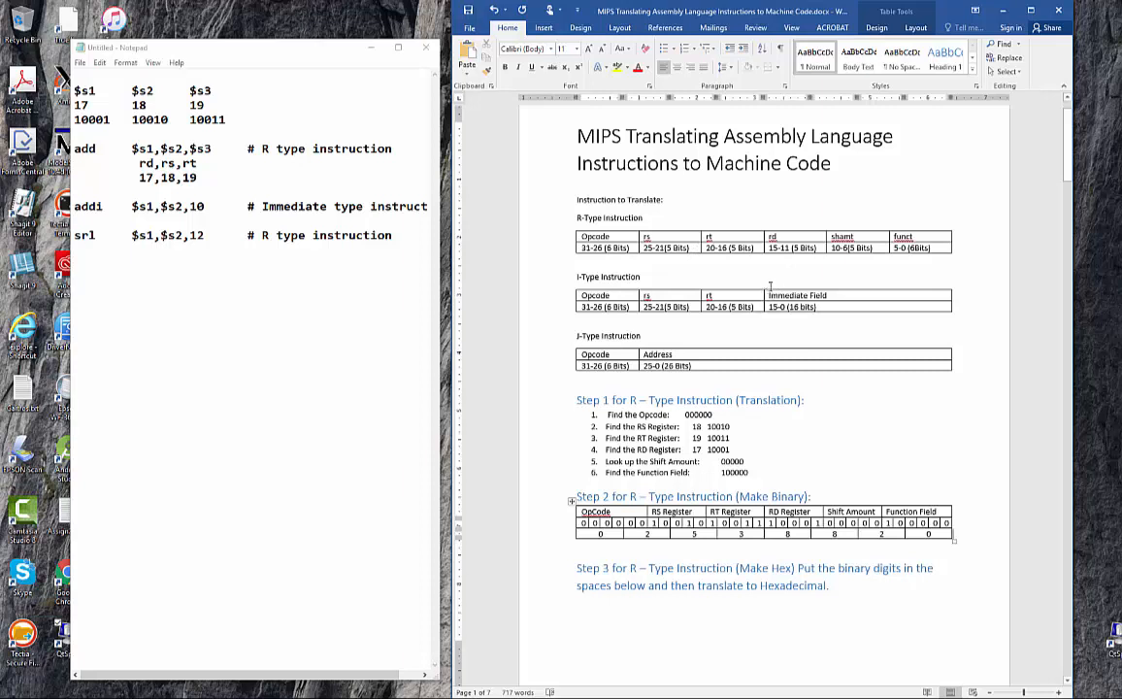